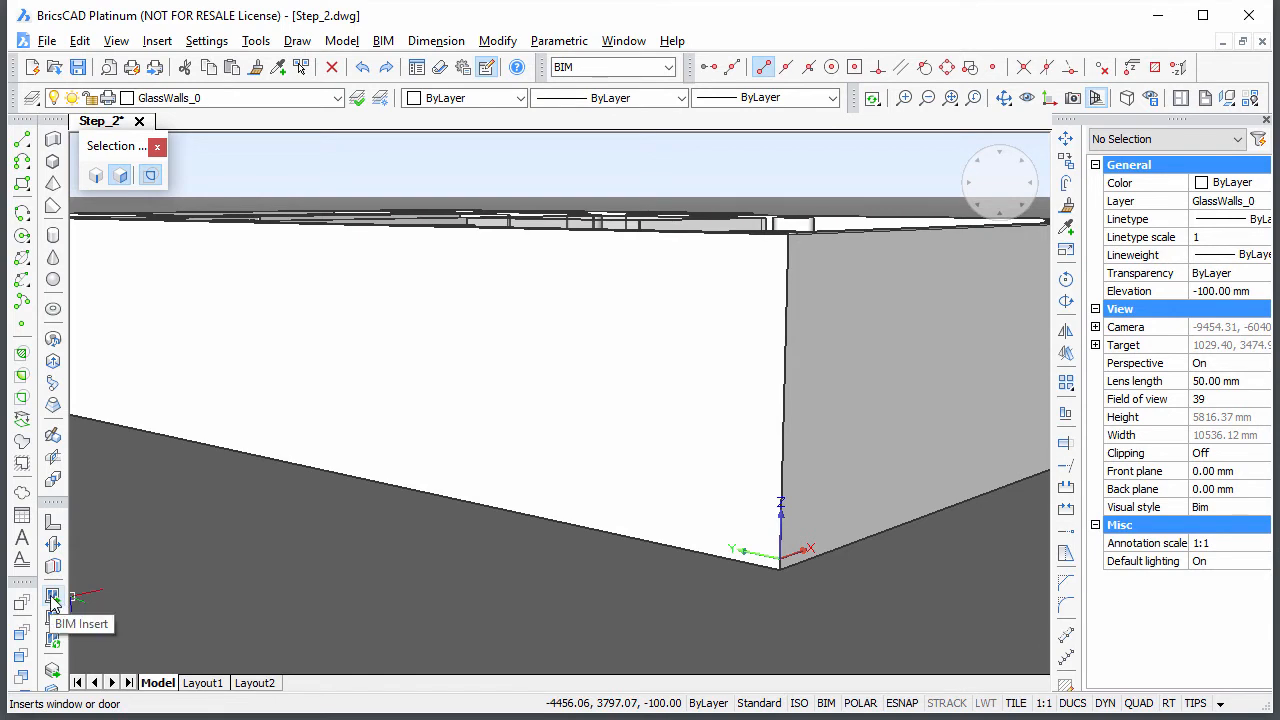
Insert Window_3x1.dwg into the front wall at 8500 mm wide by 2750 mm tall
{"action": "left_click", "coordinate": [52, 596]}
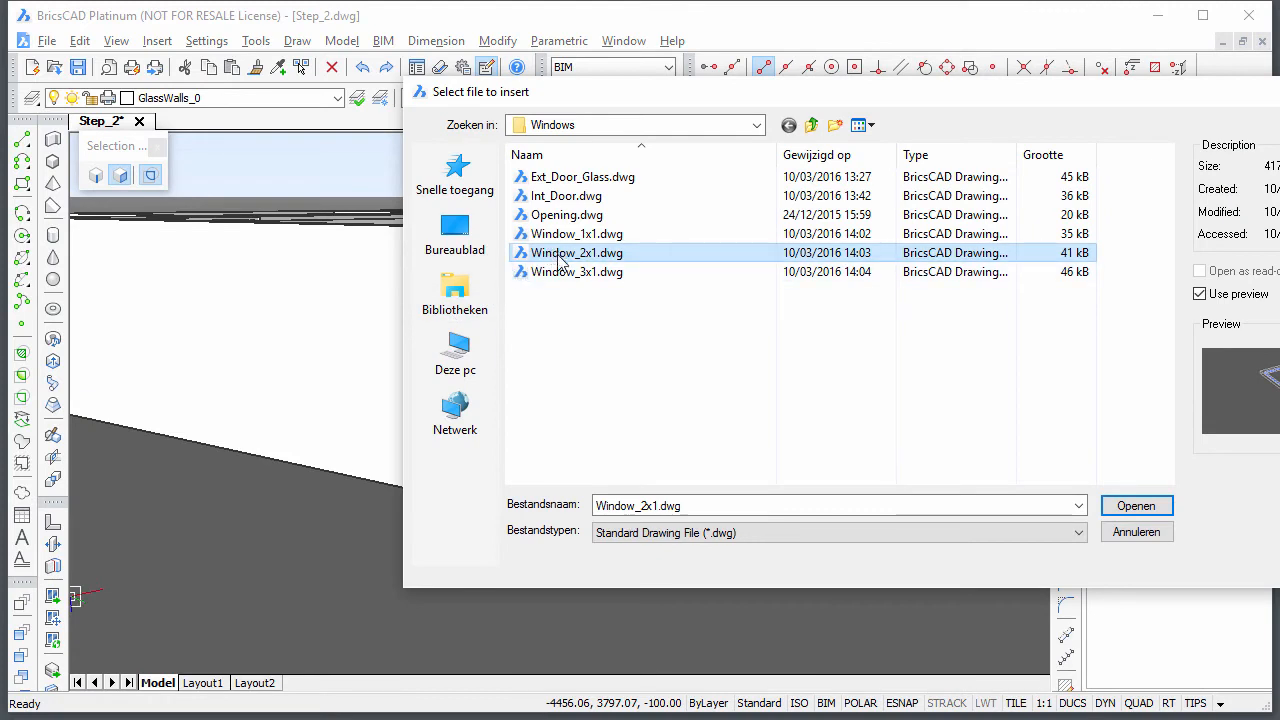
{"action": "left_click", "coordinate": [576, 272]}
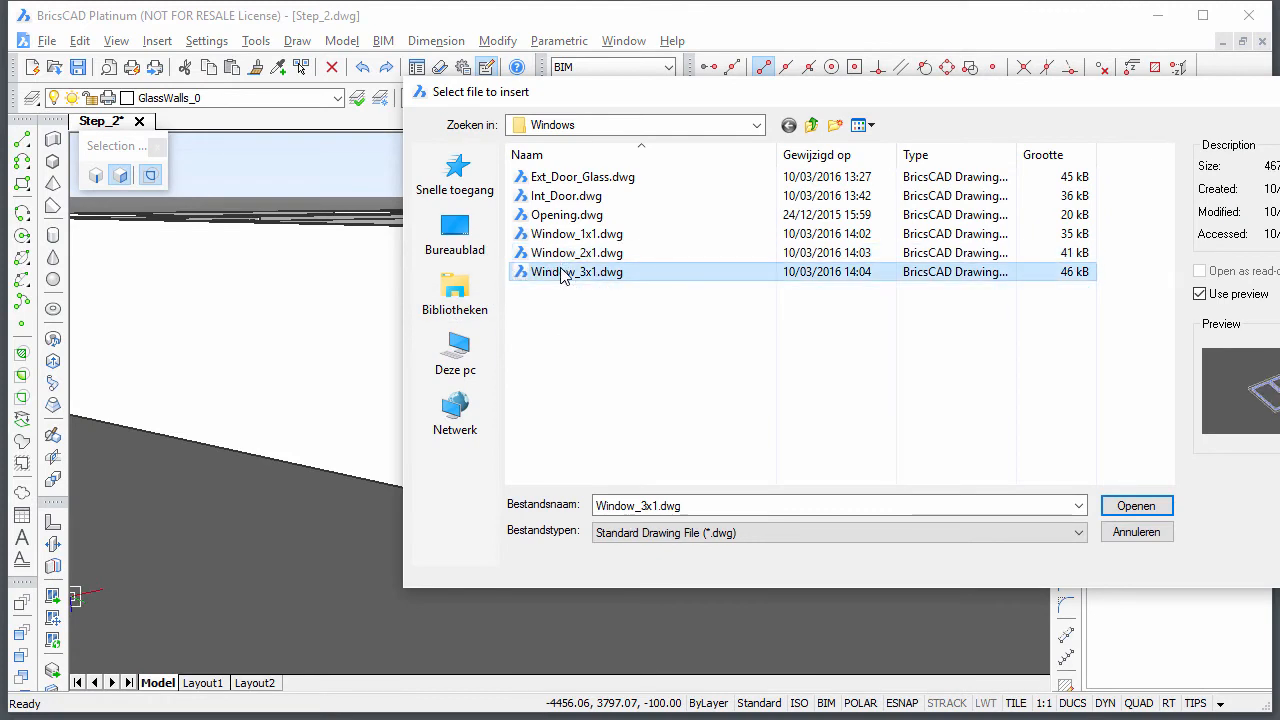
{"action": "left_click", "coordinate": [1136, 504]}
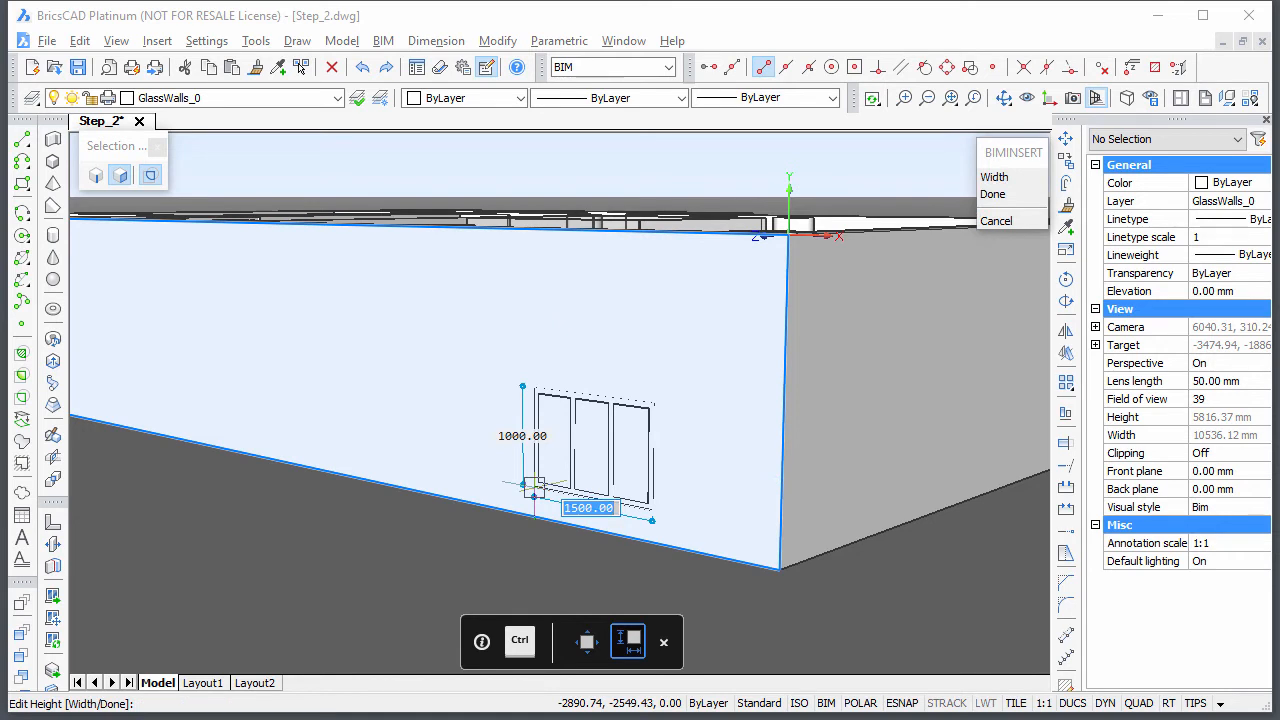
{"action": "type", "text": "859"}
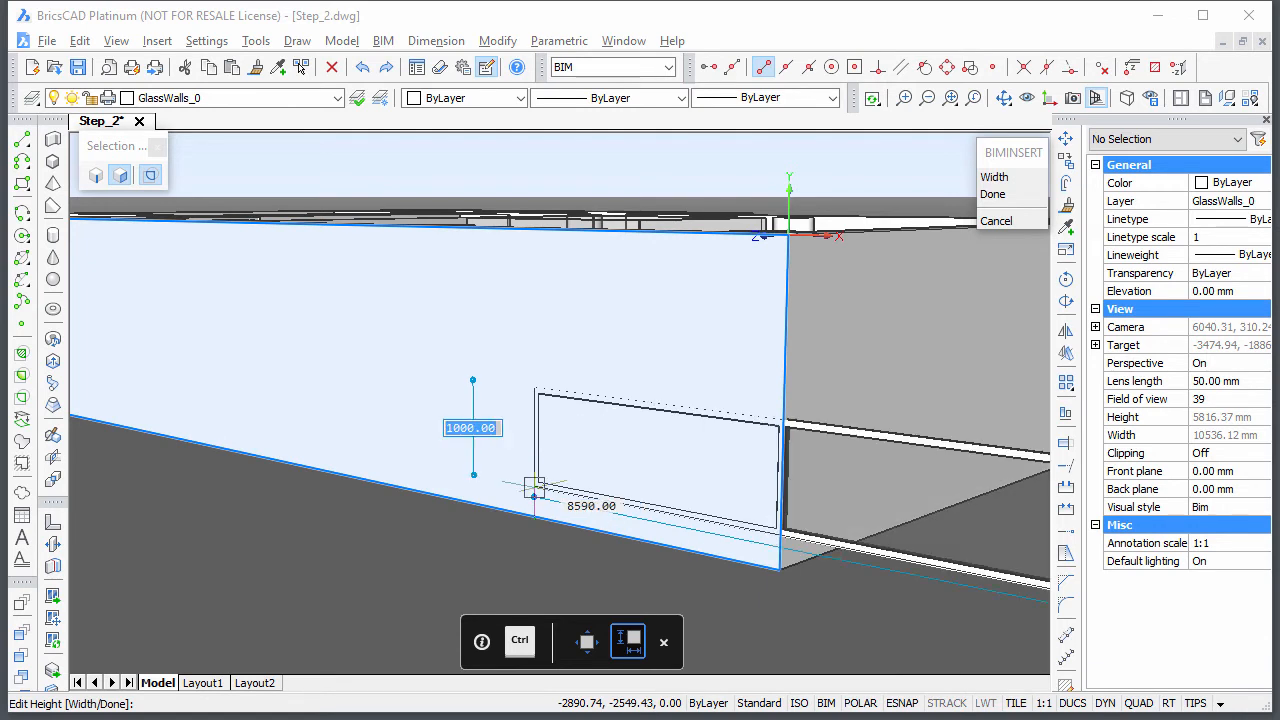
{"action": "type", "text": "275"}
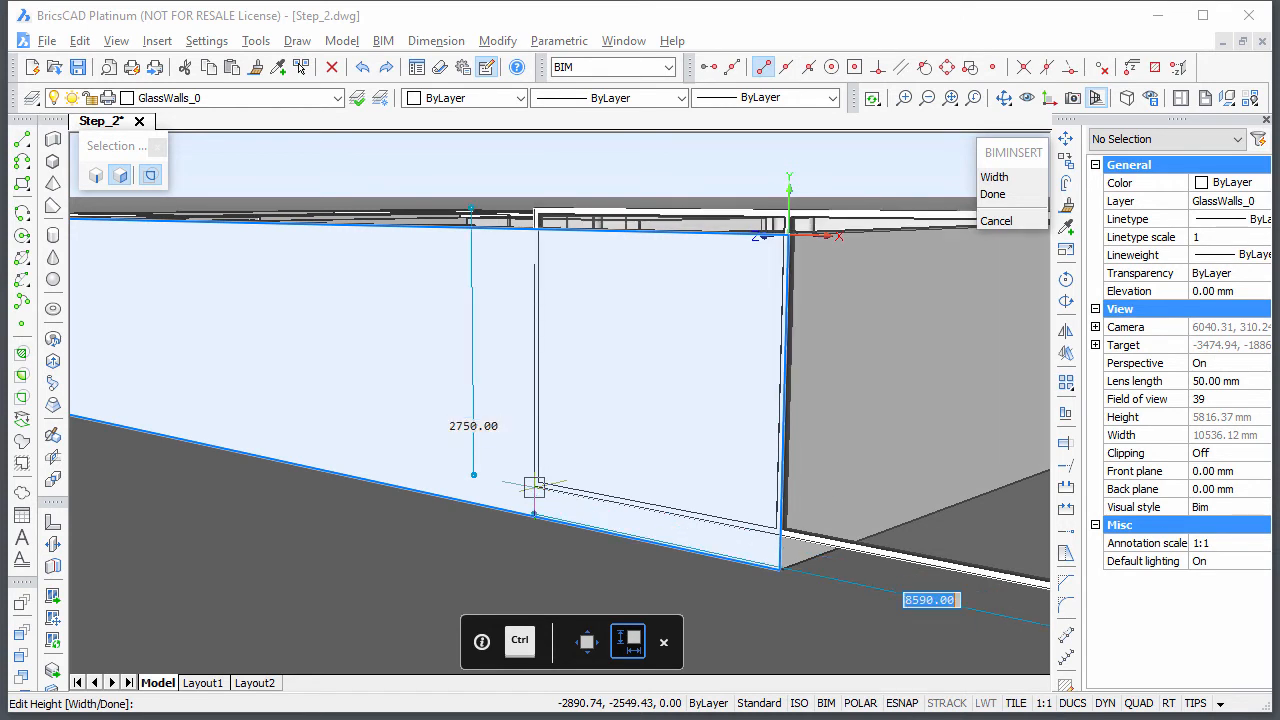
{"action": "left_click", "coordinate": [992, 194]}
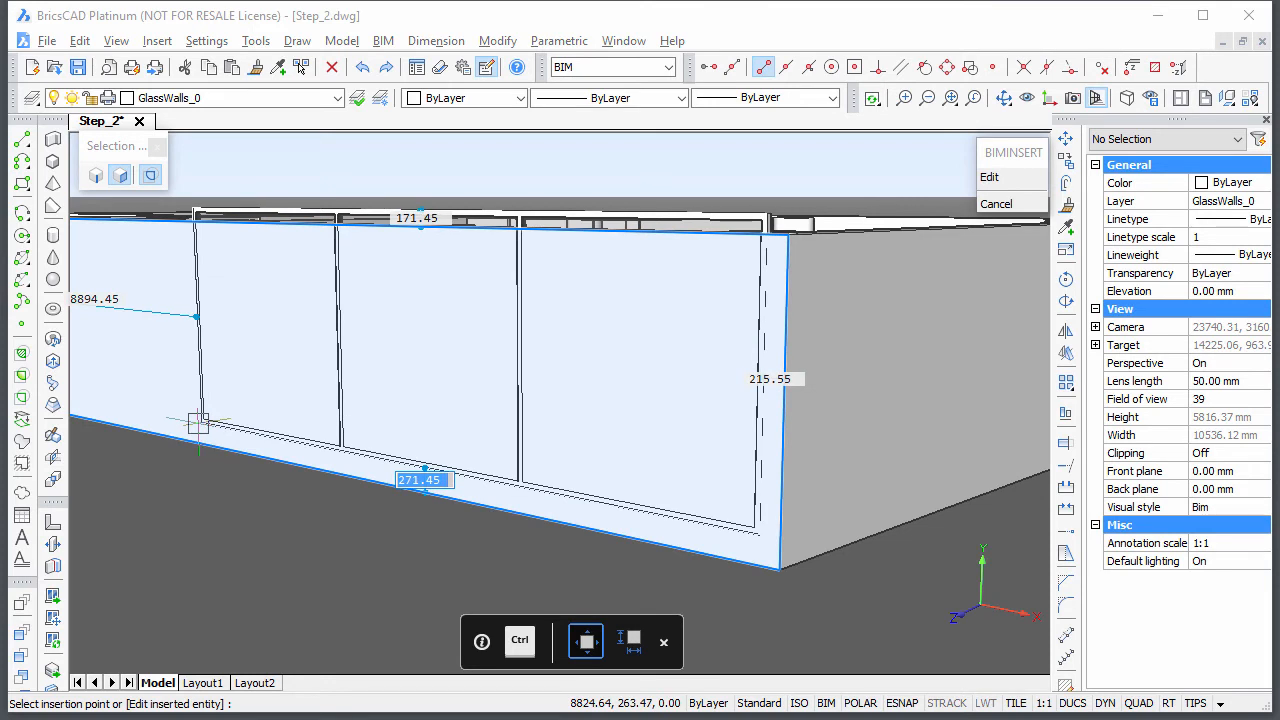
Enter offsets 100 and 0 mm to seat the wide window in the front wall
{"action": "type", "text": "100.00"}
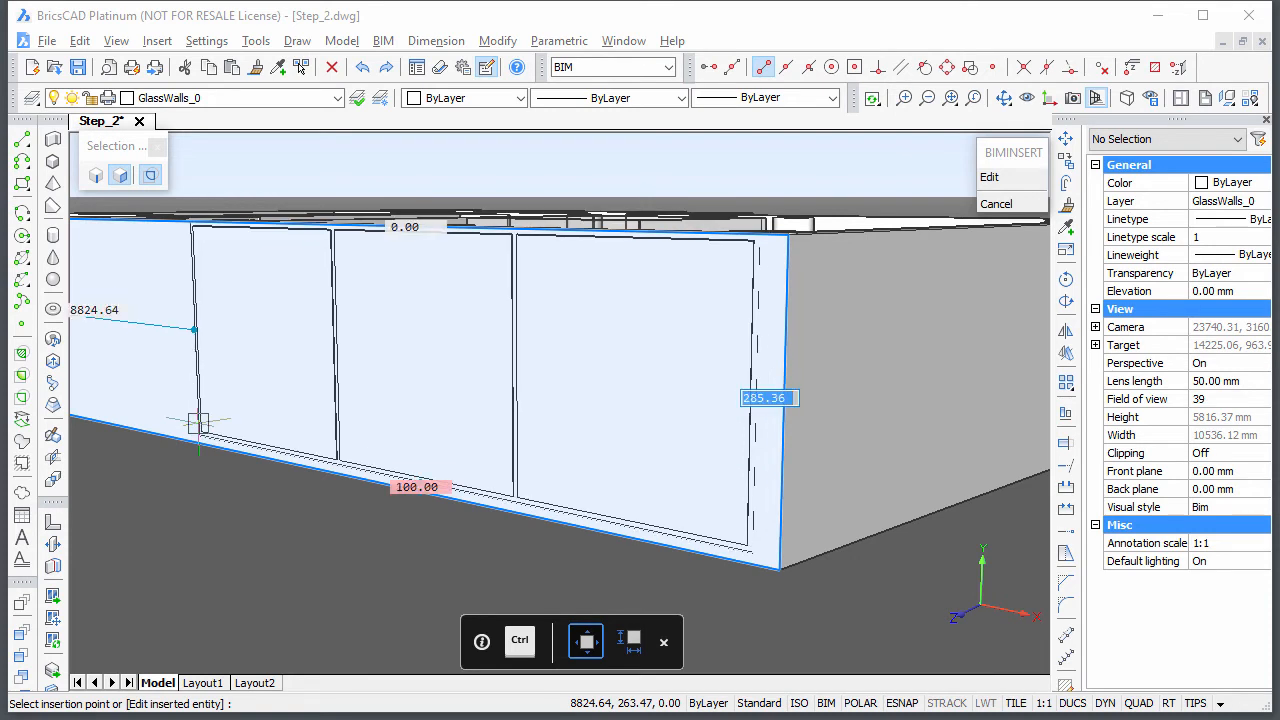
{"action": "type", "text": "10"}
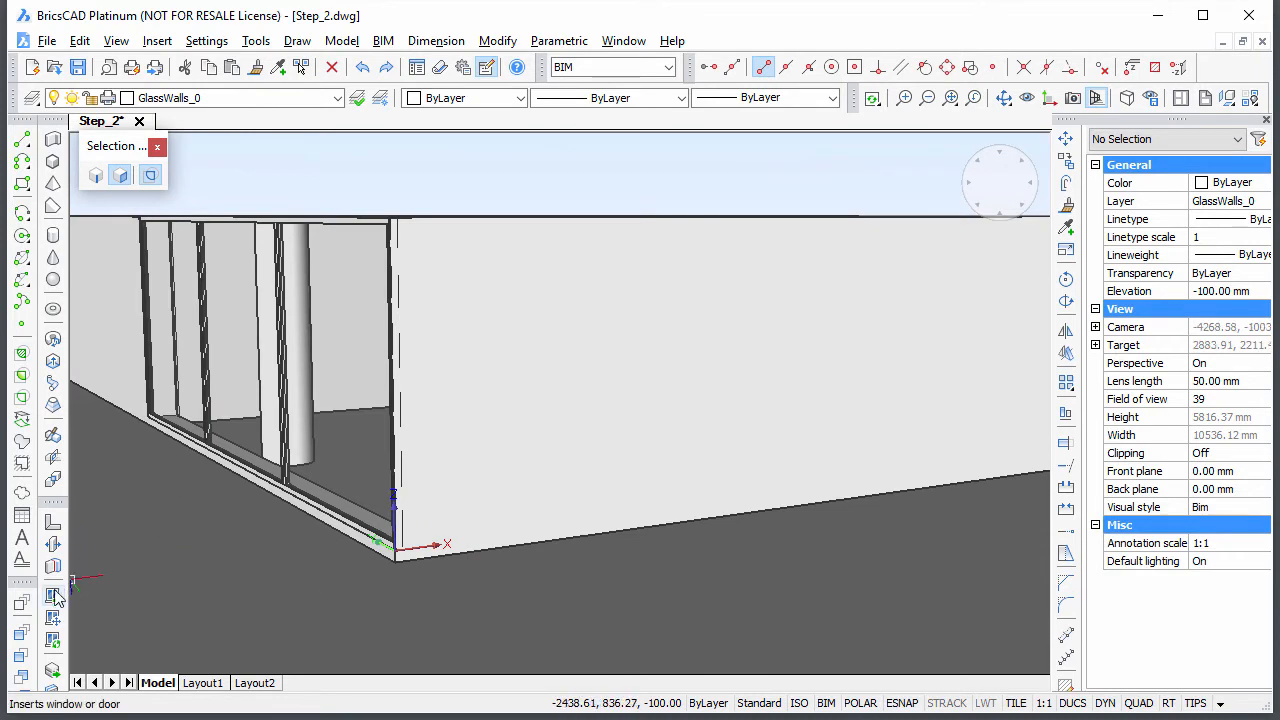
Insert another Window_3x1.dwg into the side wall at 4630 by 2750 mm and set its offset
{"action": "left_click", "coordinate": [52, 596]}
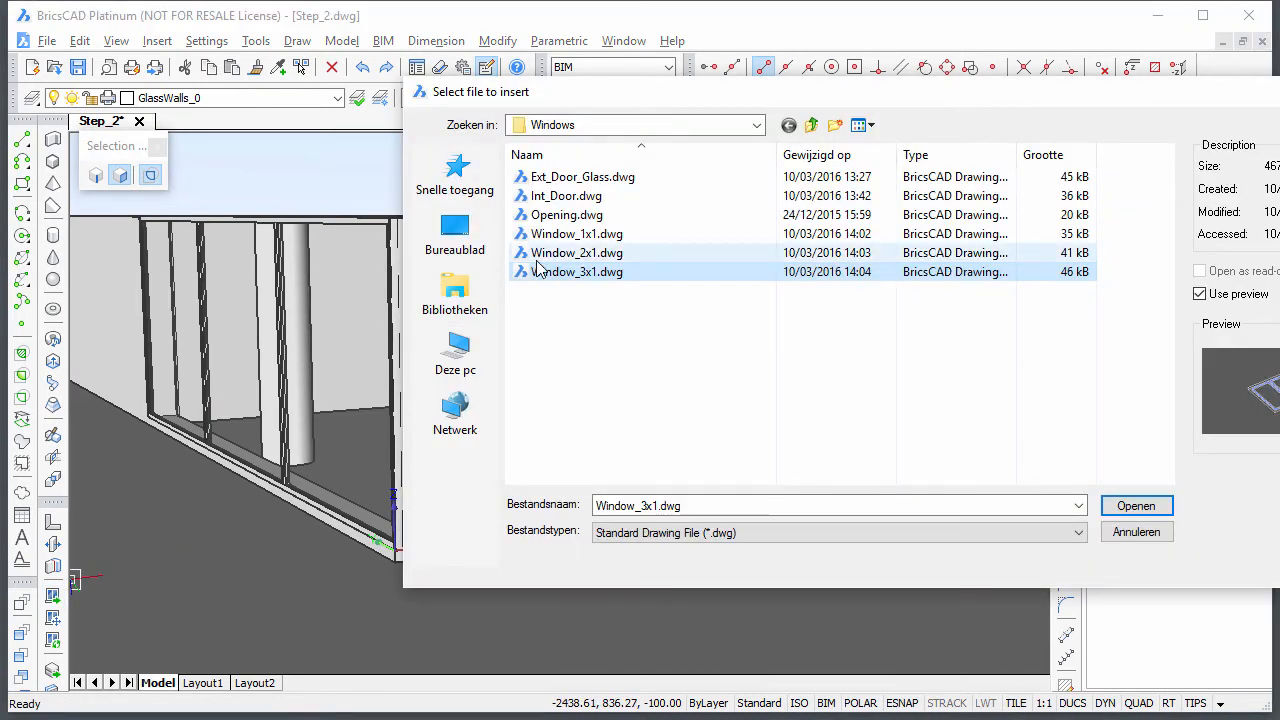
{"action": "left_click", "coordinate": [1136, 504]}
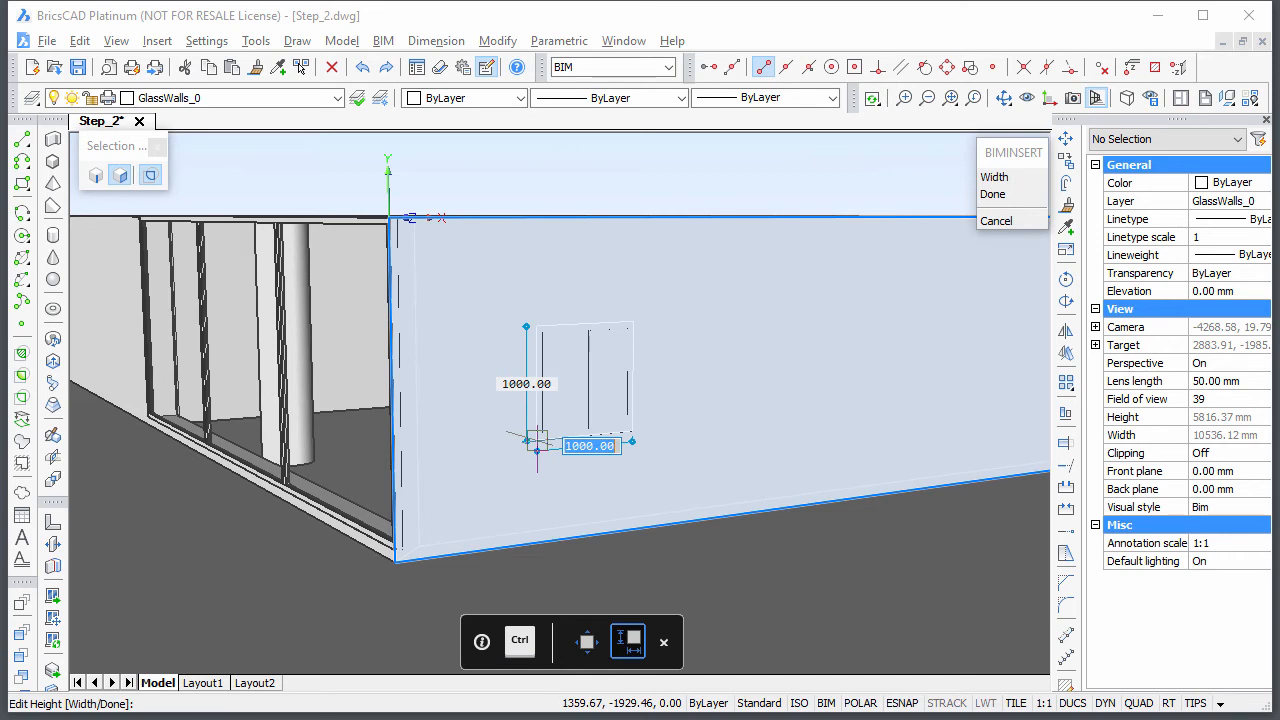
{"action": "type", "text": "4630"}
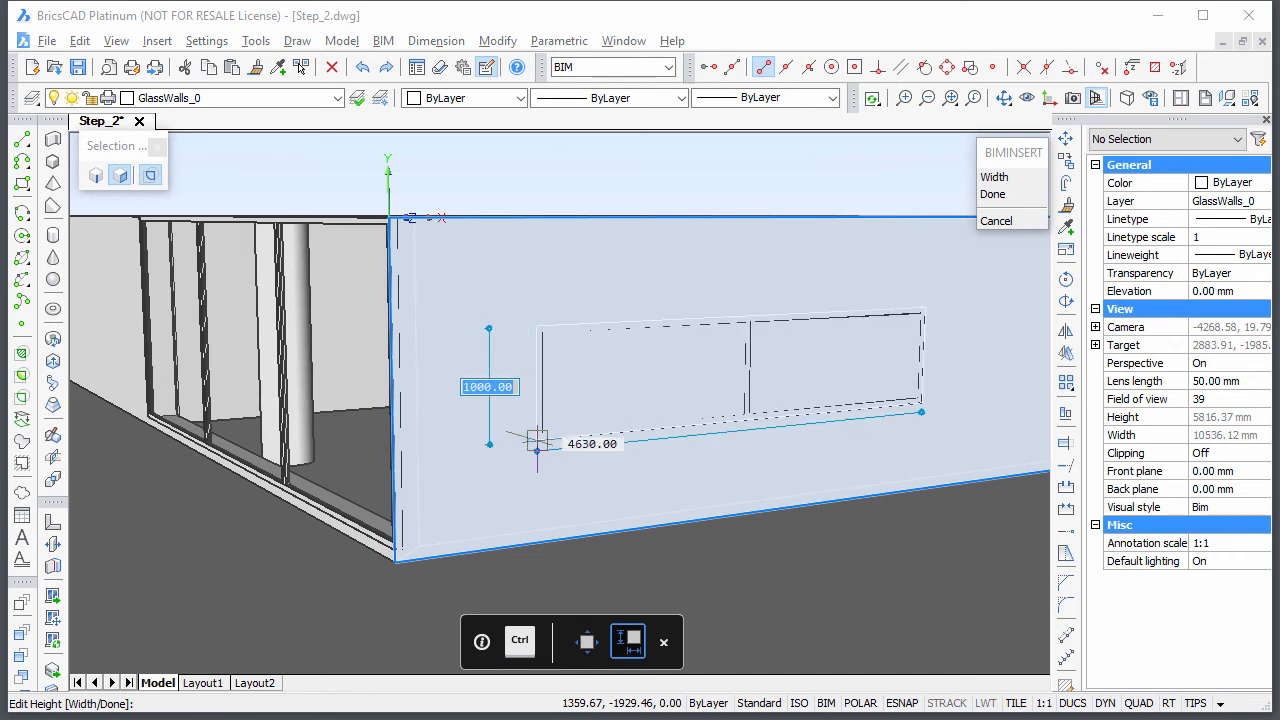
{"action": "type", "text": "2750"}
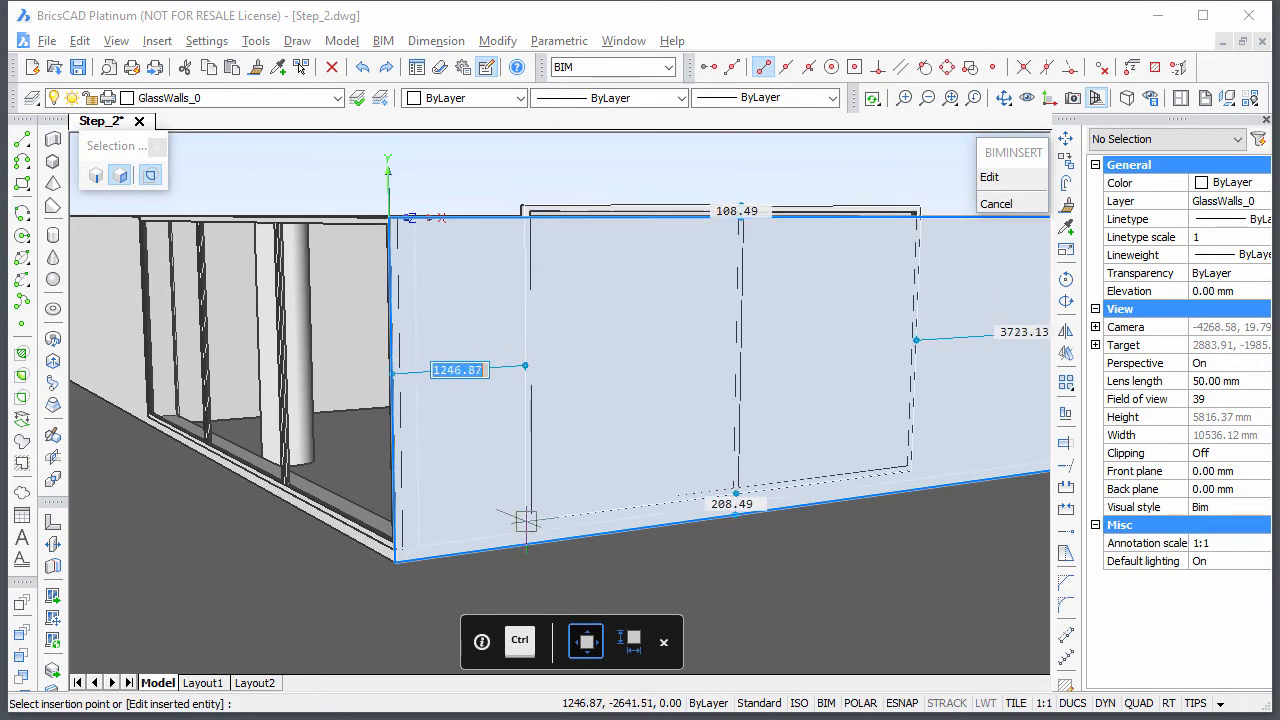
{"action": "type", "text": "7"}
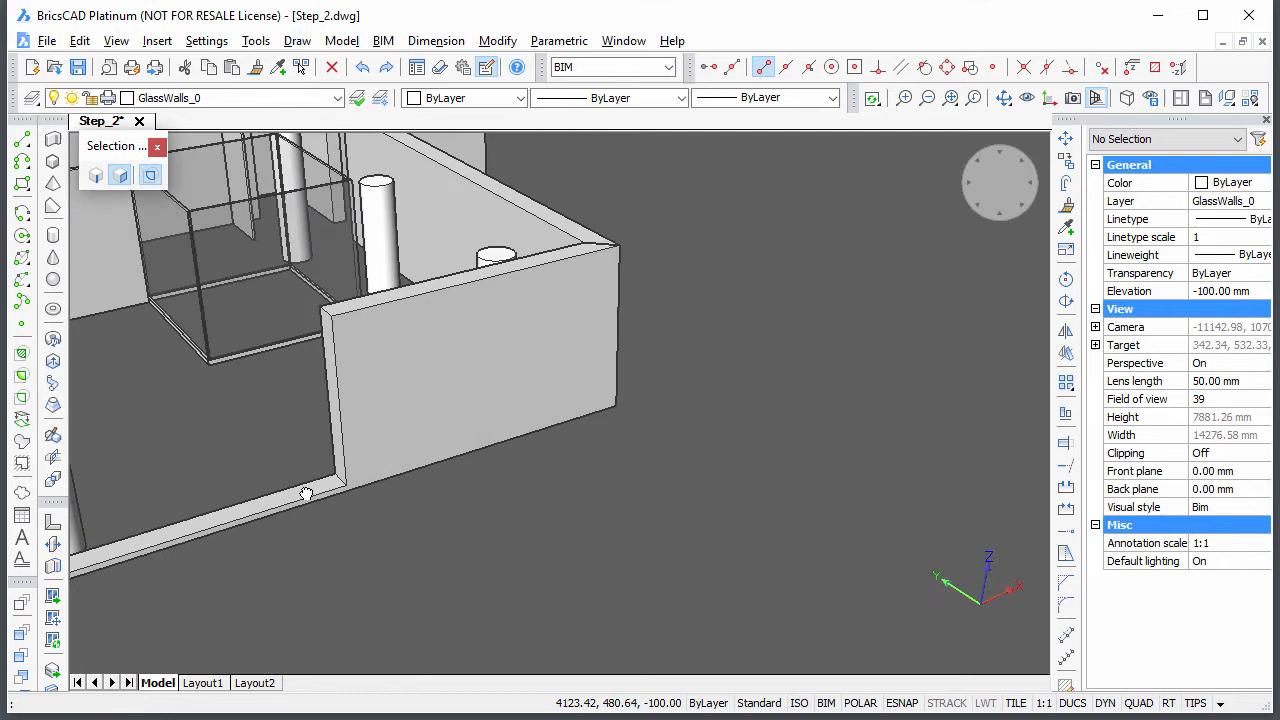
Orbit the model to face another wall of the building
{"action": "left_click_drag", "start_coordinate": [304, 492], "coordinate": [792, 620]}
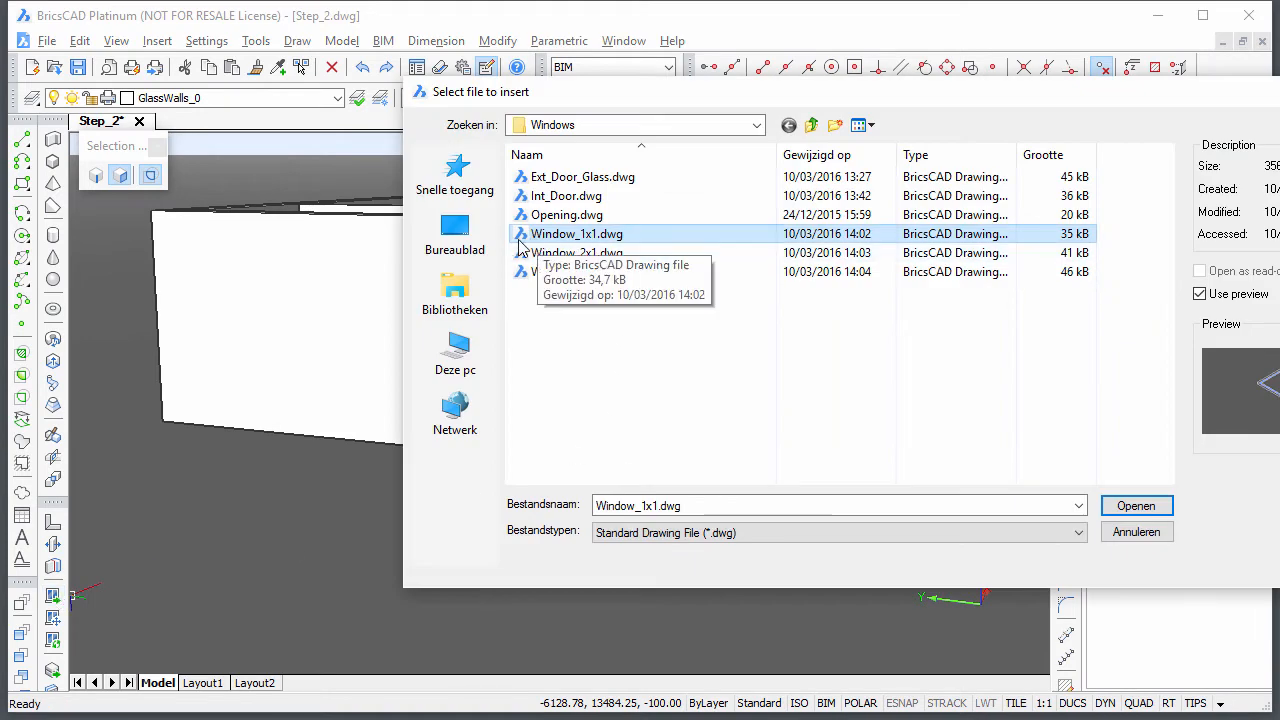
Insert Window_1x1.dwg at 2850 by 2750 mm, flush with one end of the wall
{"action": "left_click", "coordinate": [1136, 504]}
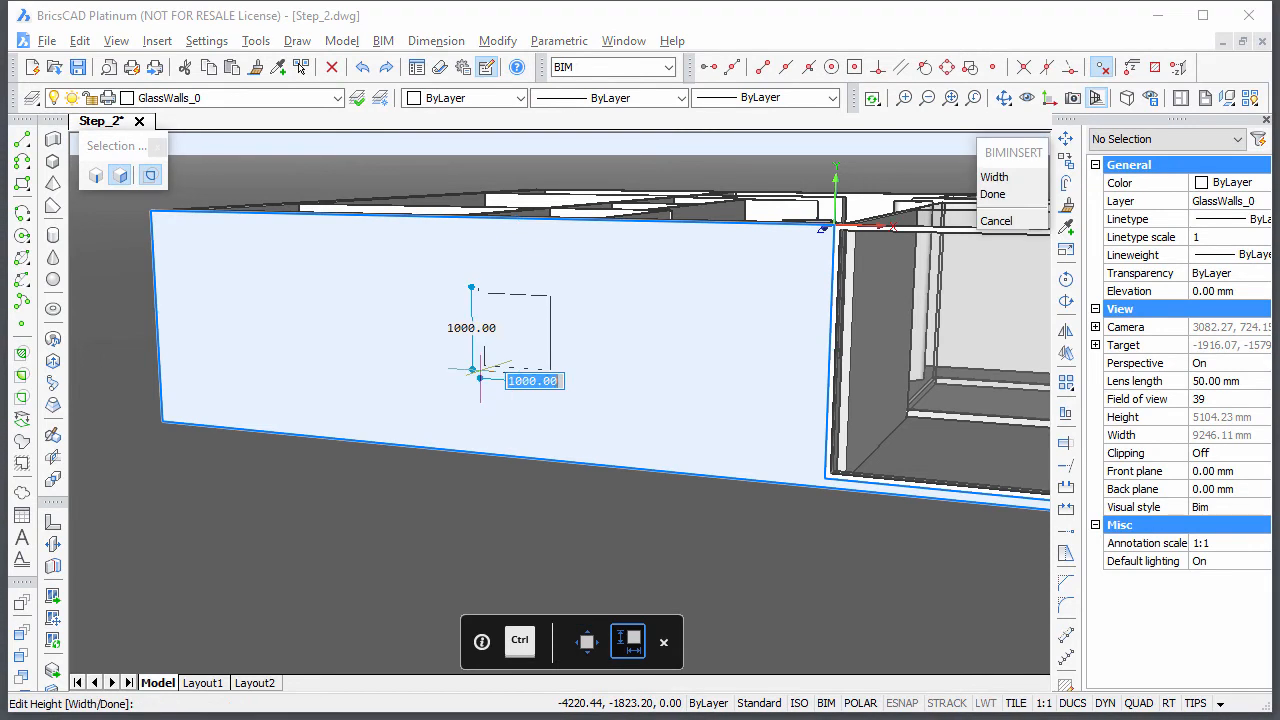
{"action": "type", "text": "285"}
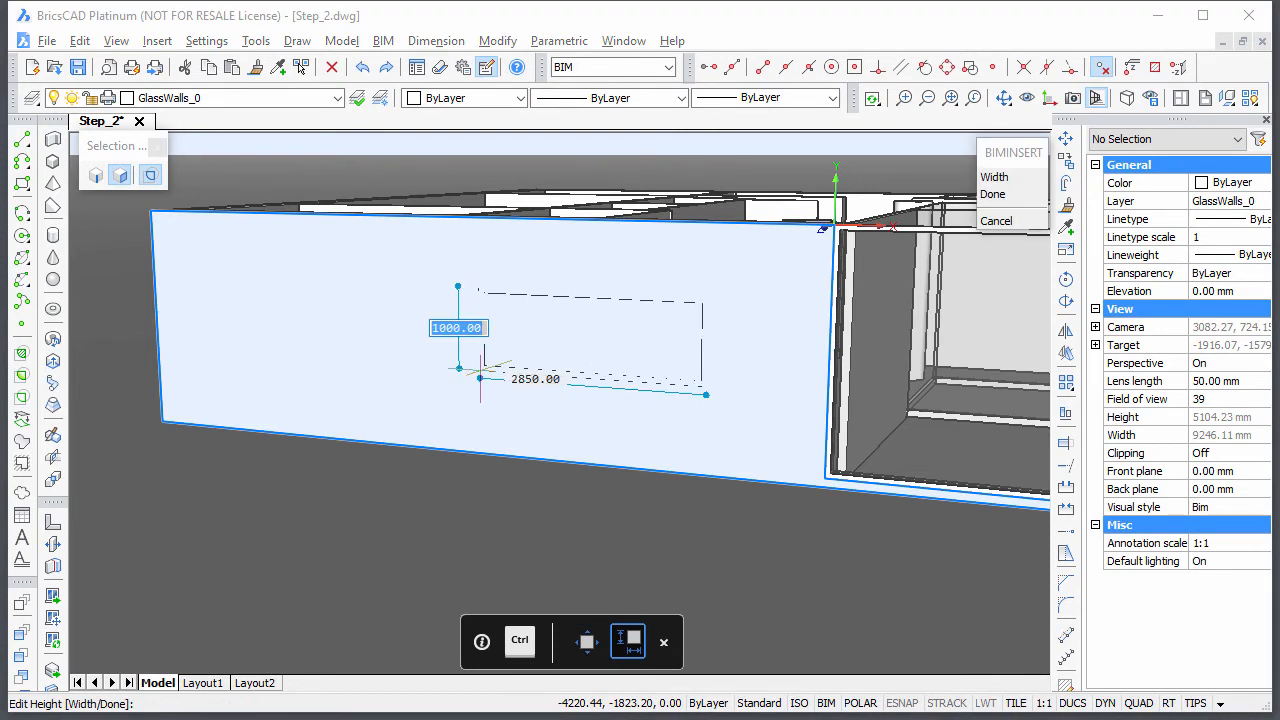
{"action": "type", "text": "2750"}
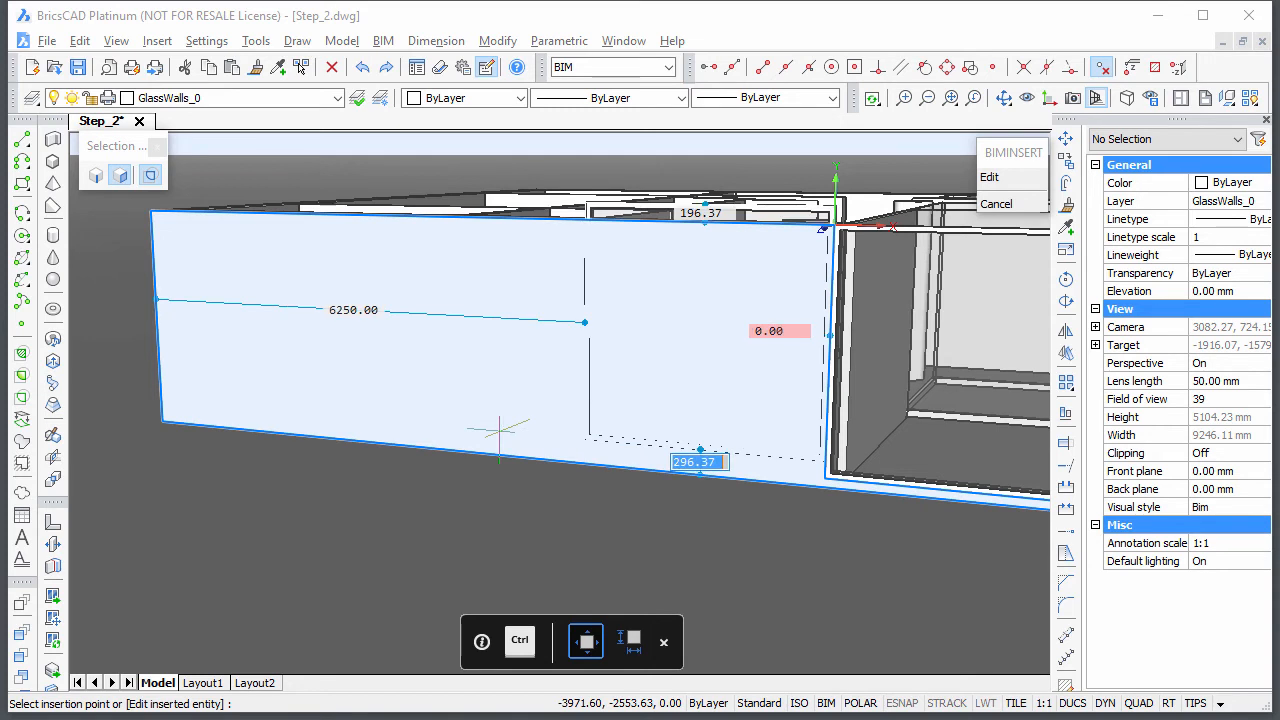
{"action": "type", "text": "1"}
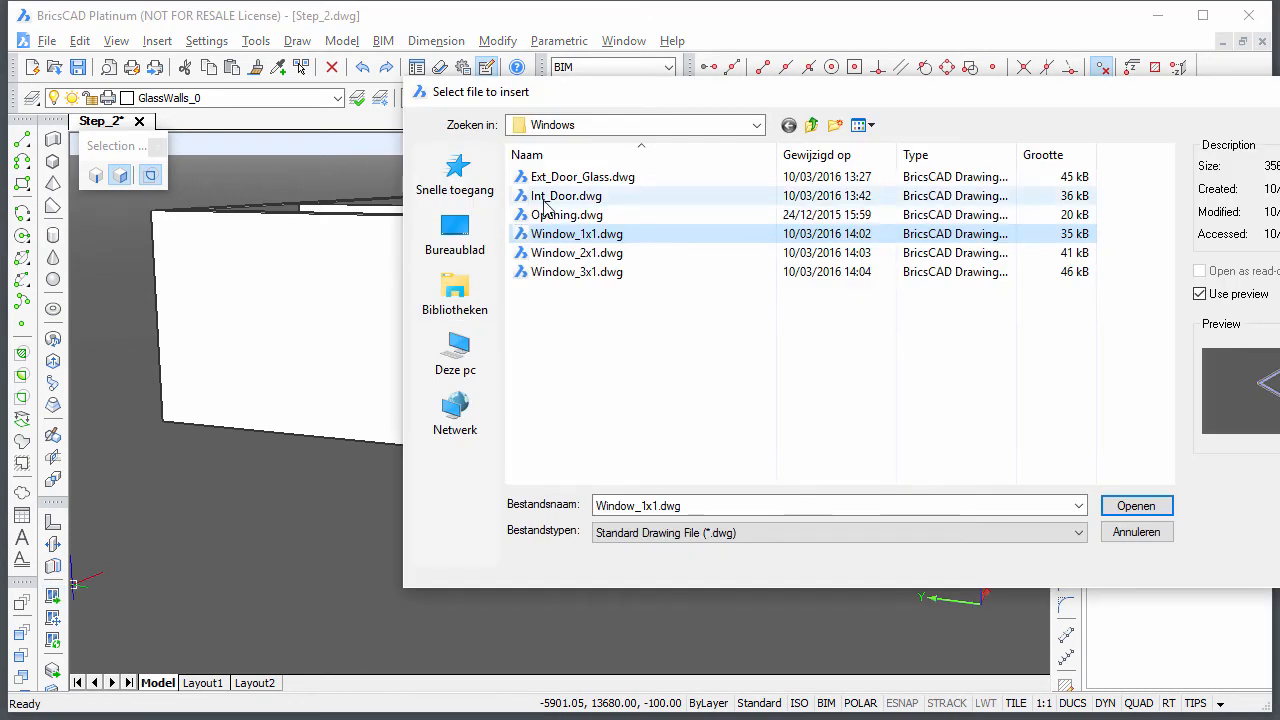
Insert another Window_1x1.dwg with a width of 1350 mm
{"action": "left_click", "coordinate": [1136, 504]}
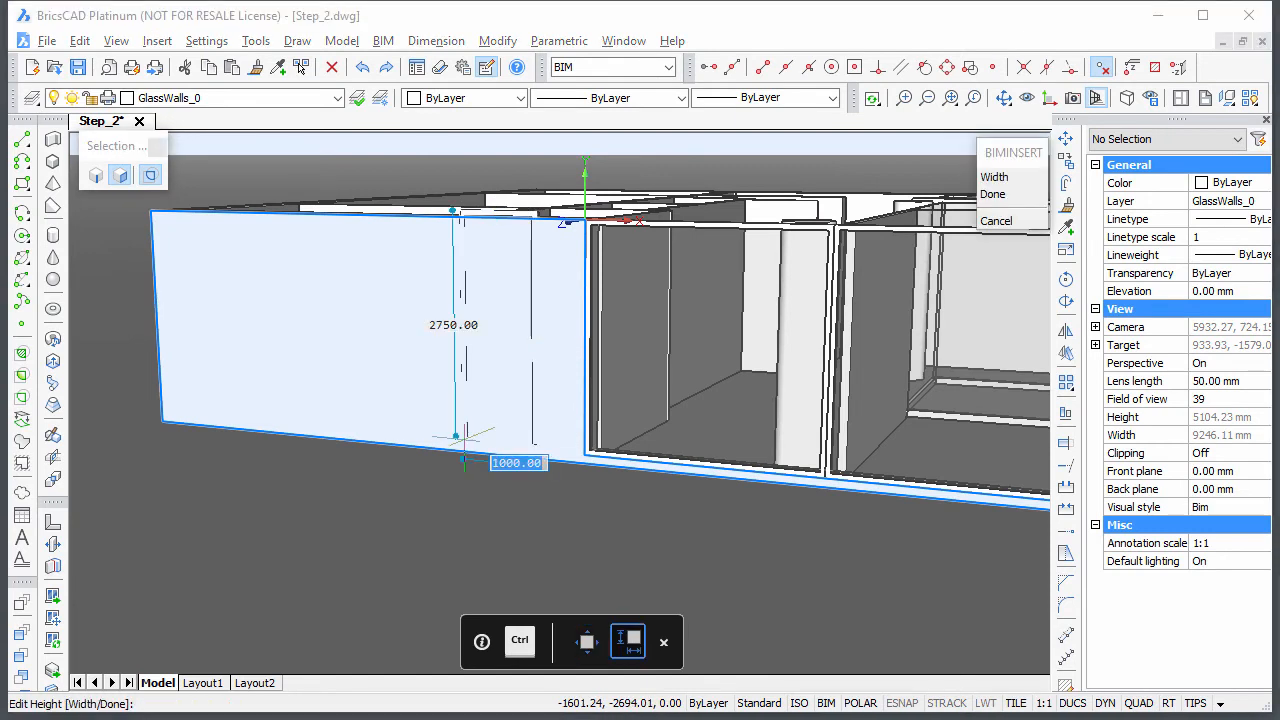
{"action": "type", "text": "1350"}
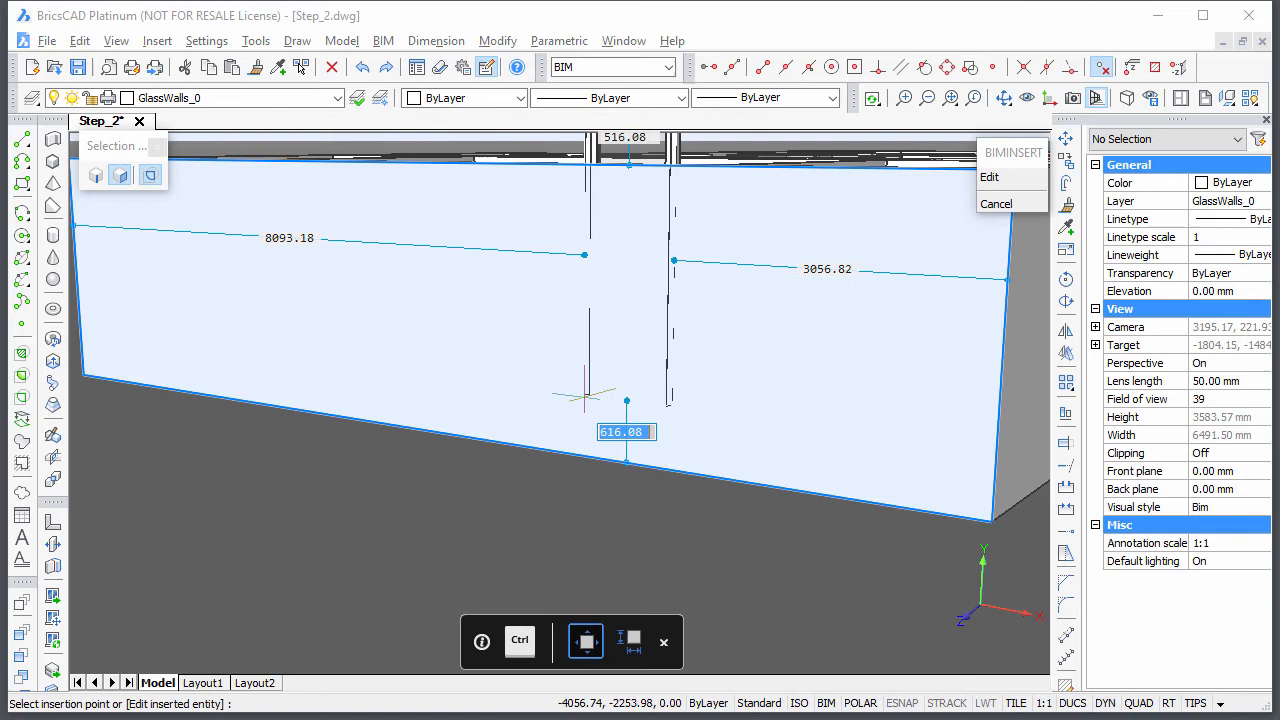
Place the narrow window with offsets 100 and 4600 mm, then set the glass door's FD to 340
{"action": "type", "text": "100"}
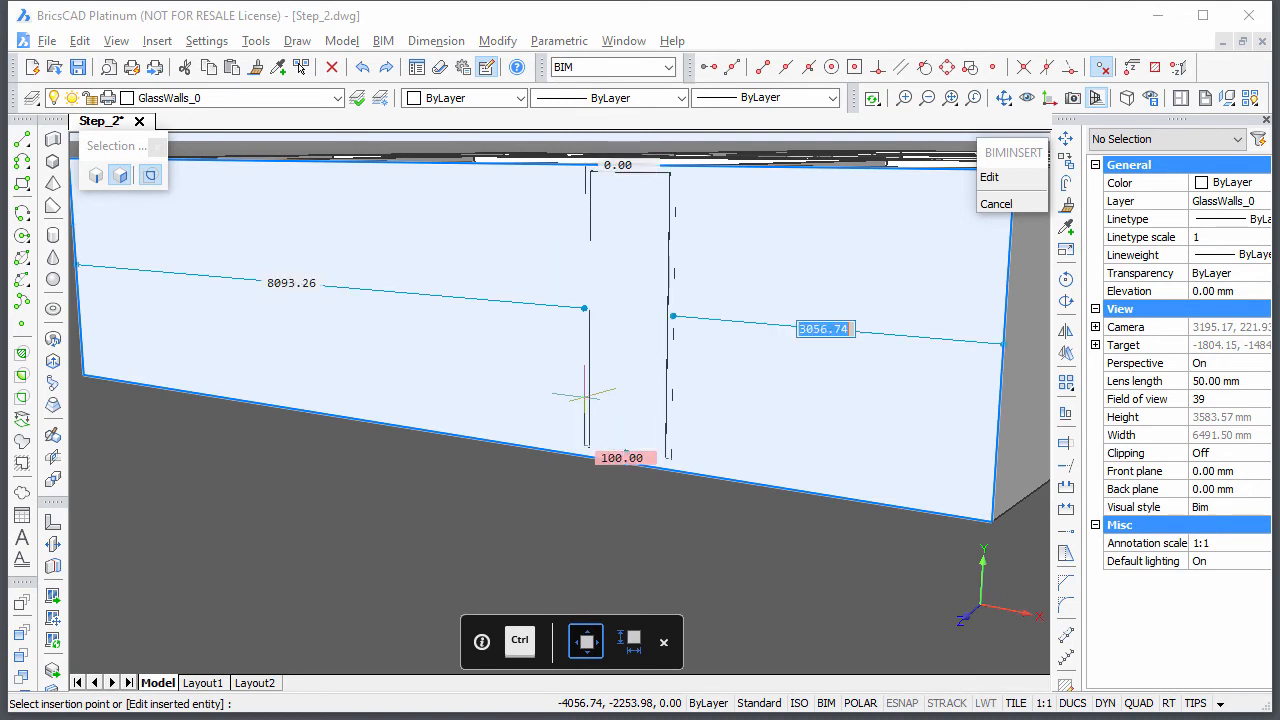
{"action": "type", "text": "4600"}
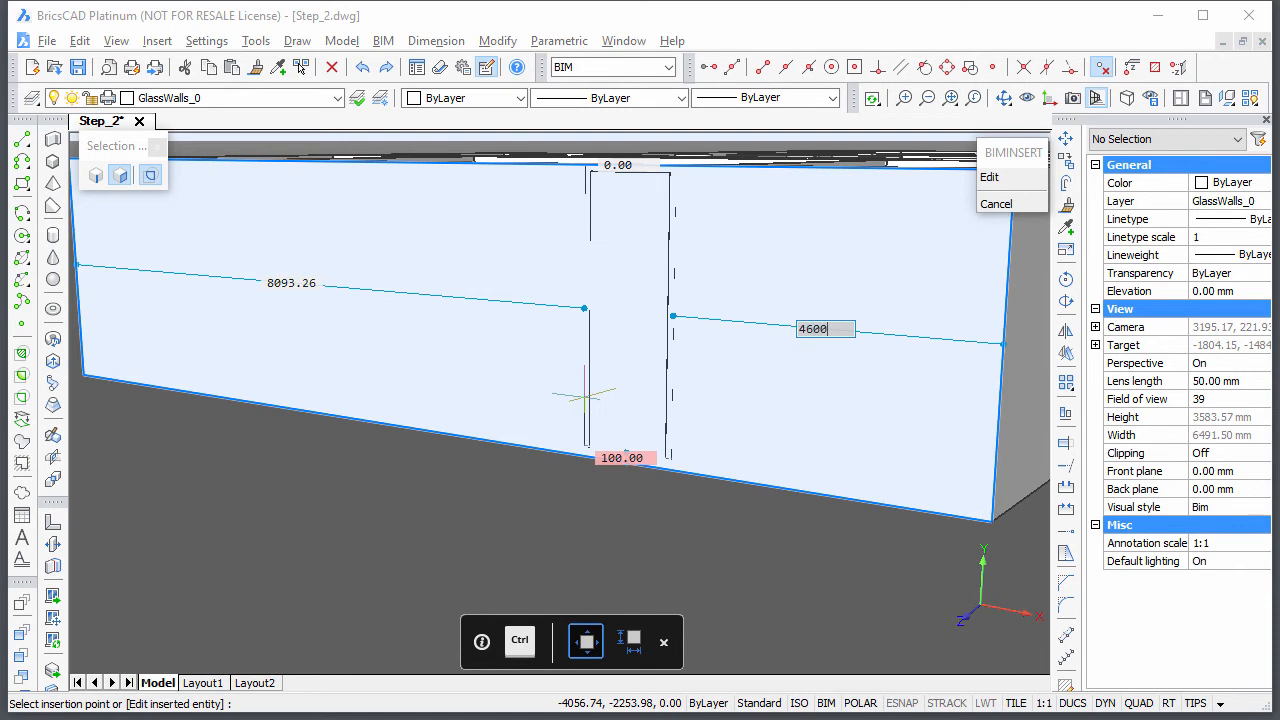
{"action": "left_click", "coordinate": [996, 204]}
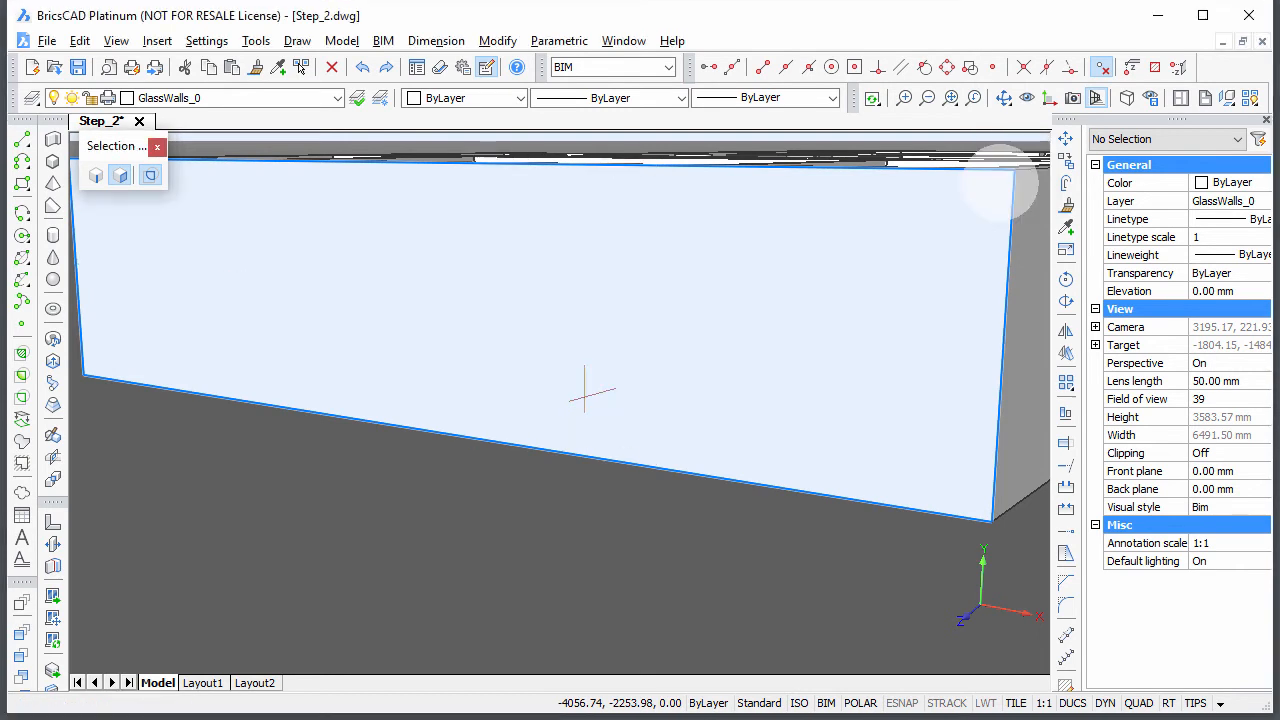
{"action": "left_click", "coordinate": [504, 300]}
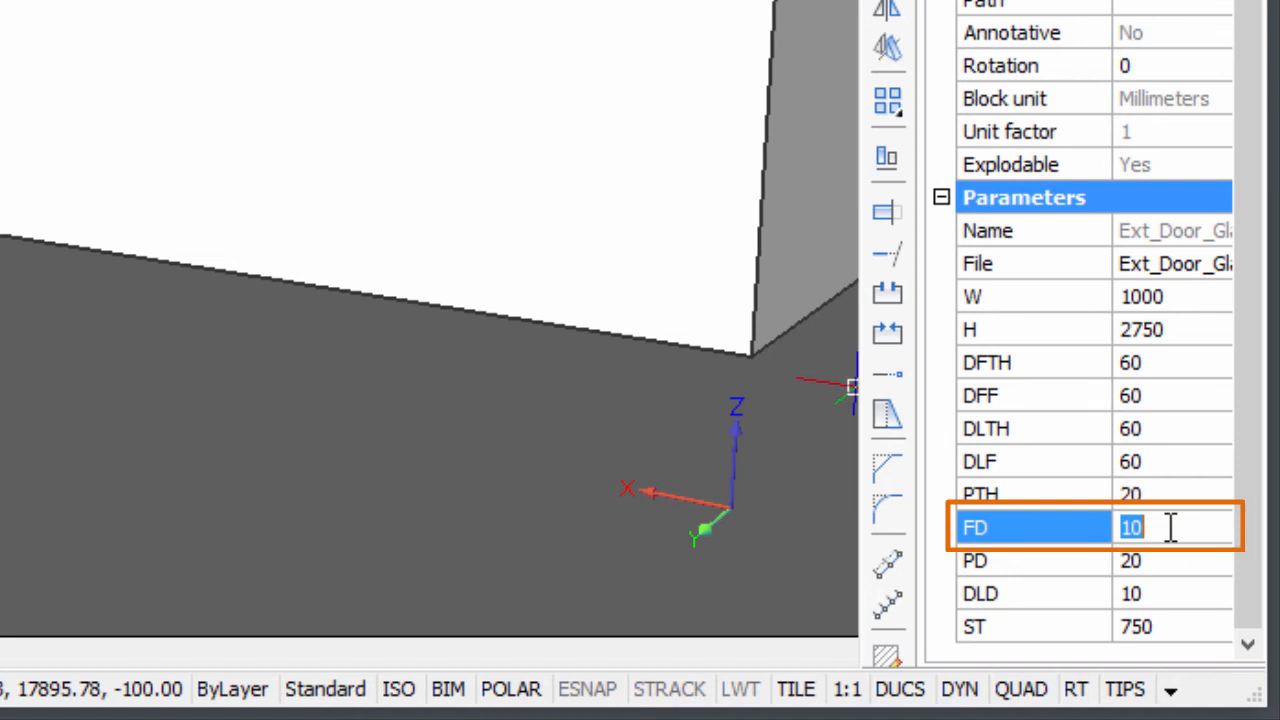
{"action": "type", "text": "340"}
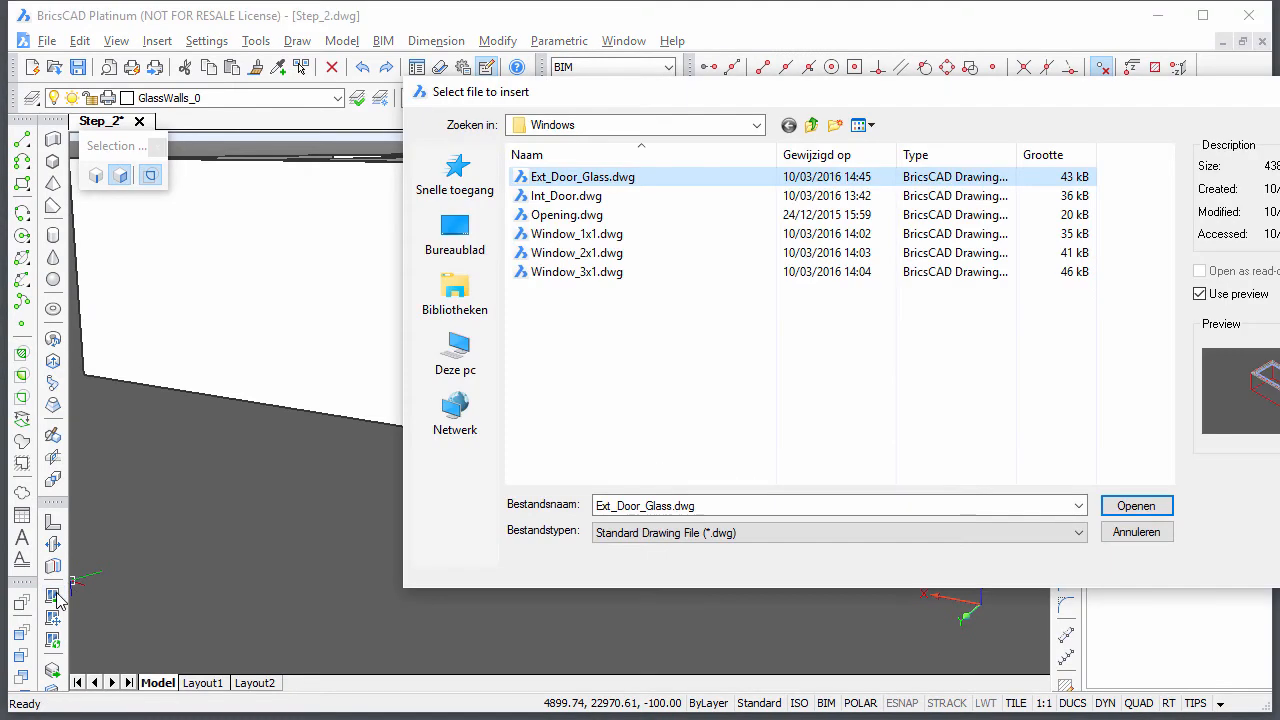
Insert the glass exterior door file and start another BIM insertion
{"action": "left_click", "coordinate": [1136, 504]}
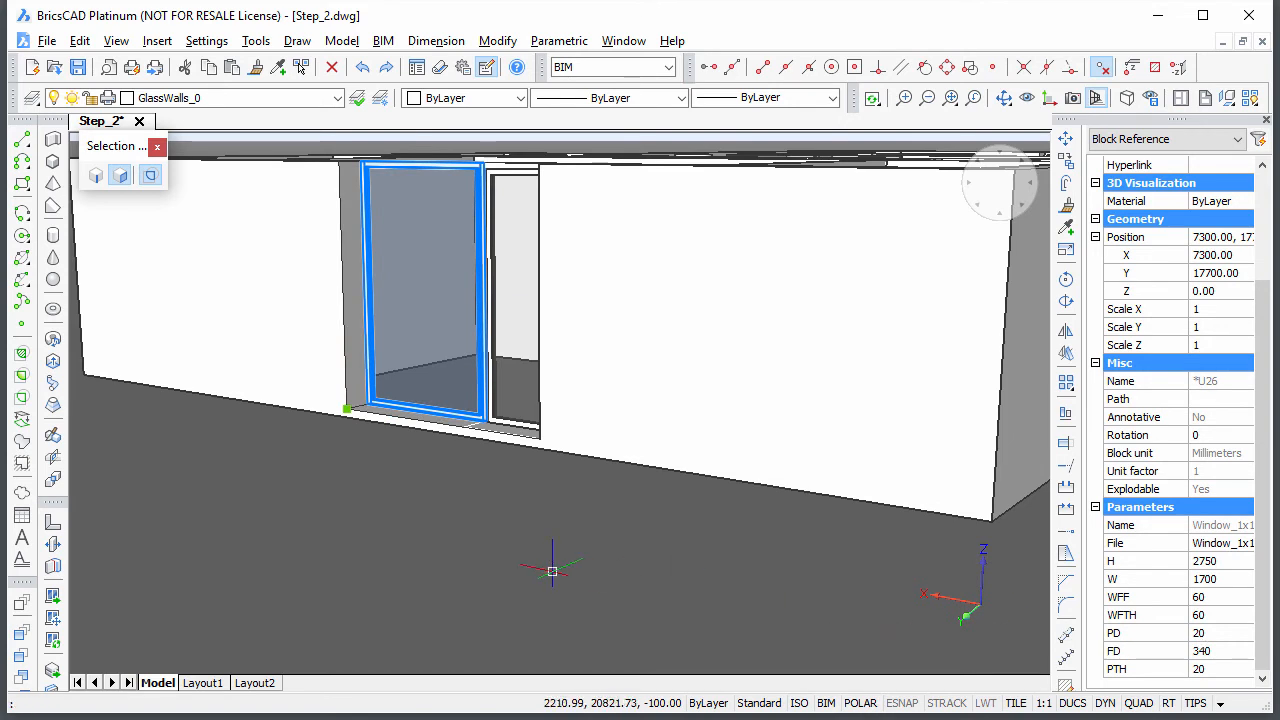
{"action": "left_click", "coordinate": [264, 550]}
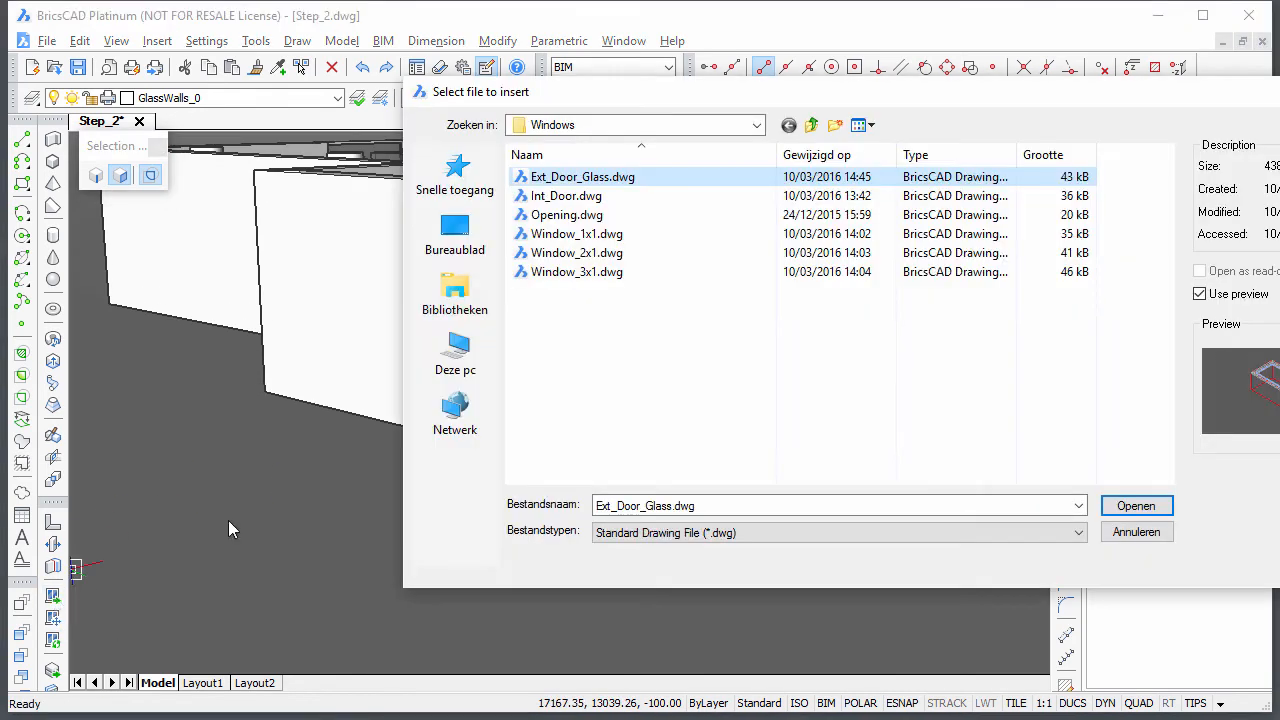
Insert Window_1x1.dwg at 2430 mm wide with a 340 frame depth
{"action": "left_click", "coordinate": [1136, 504]}
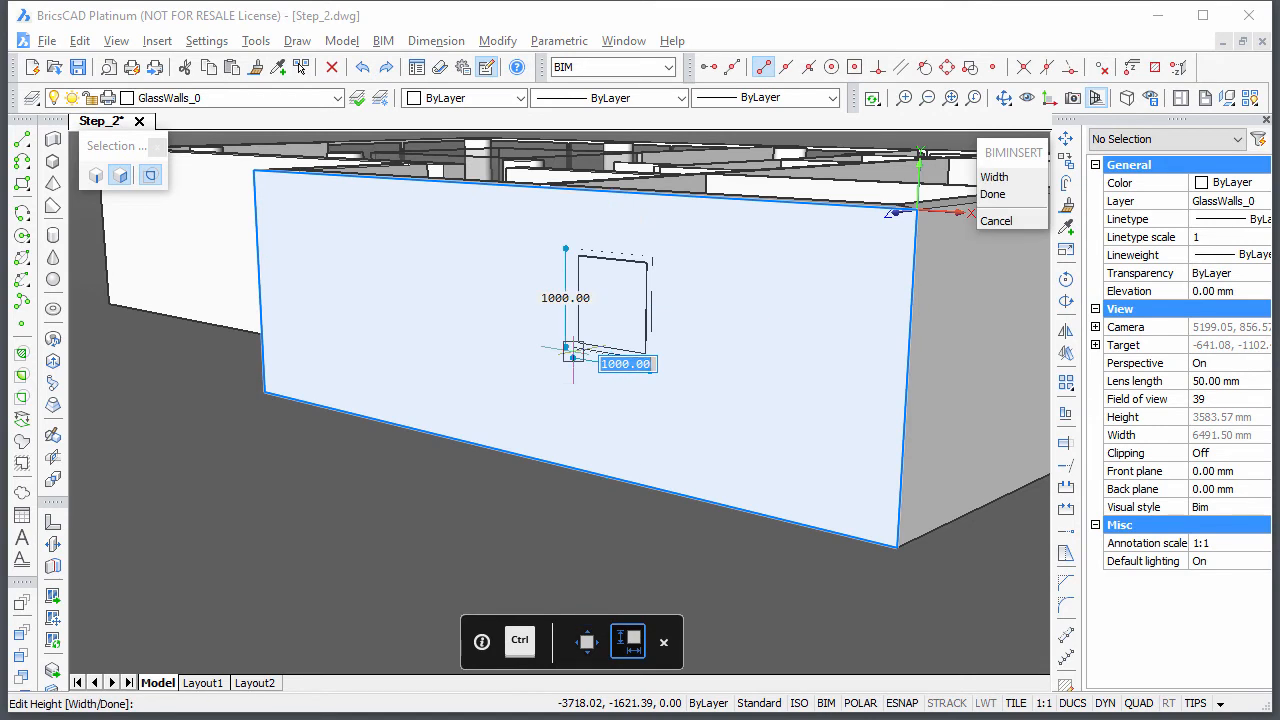
{"action": "type", "text": "2430"}
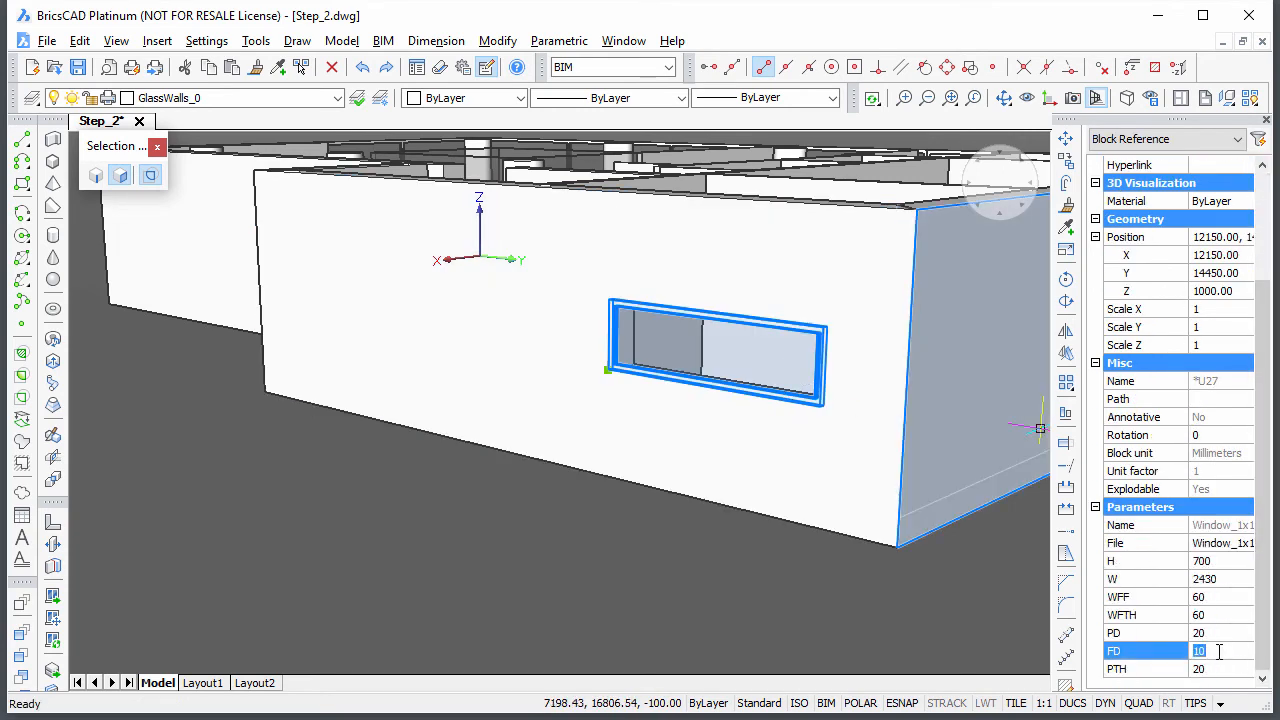
{"action": "type", "text": "340"}
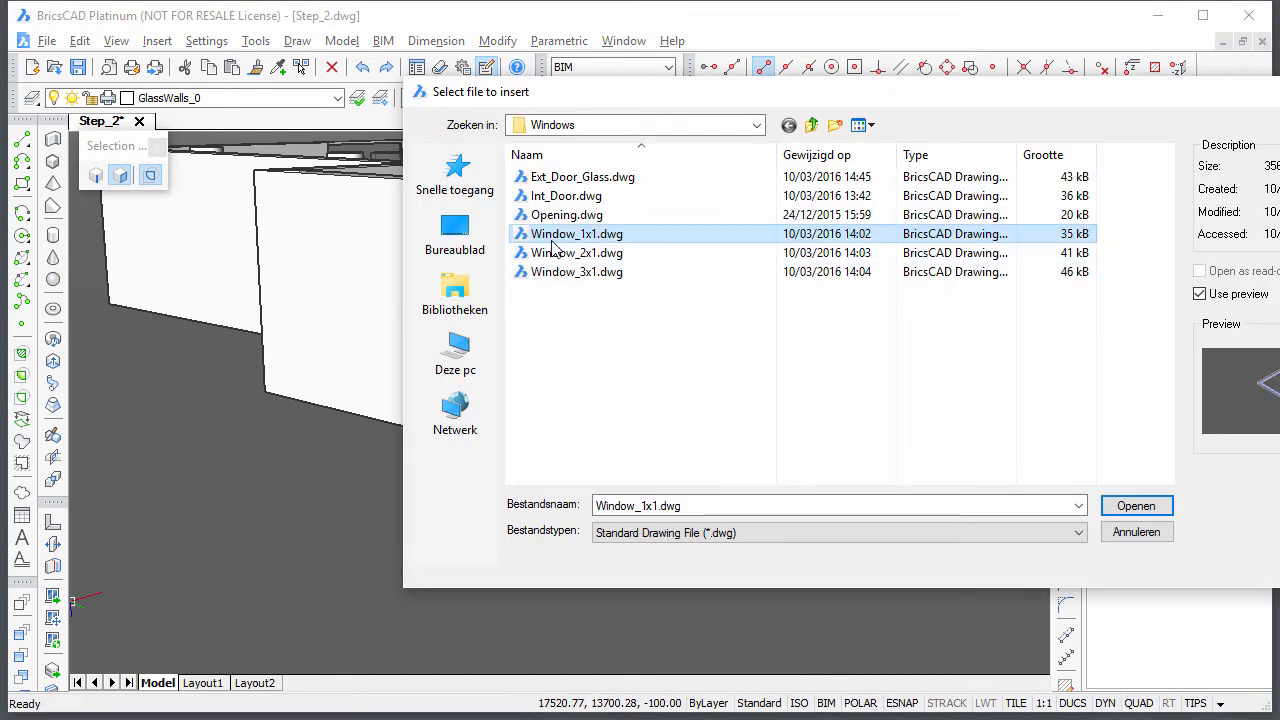
Insert Window_1x1.dwg again, placed 340 mm from the wall edge
{"action": "left_click", "coordinate": [1136, 504]}
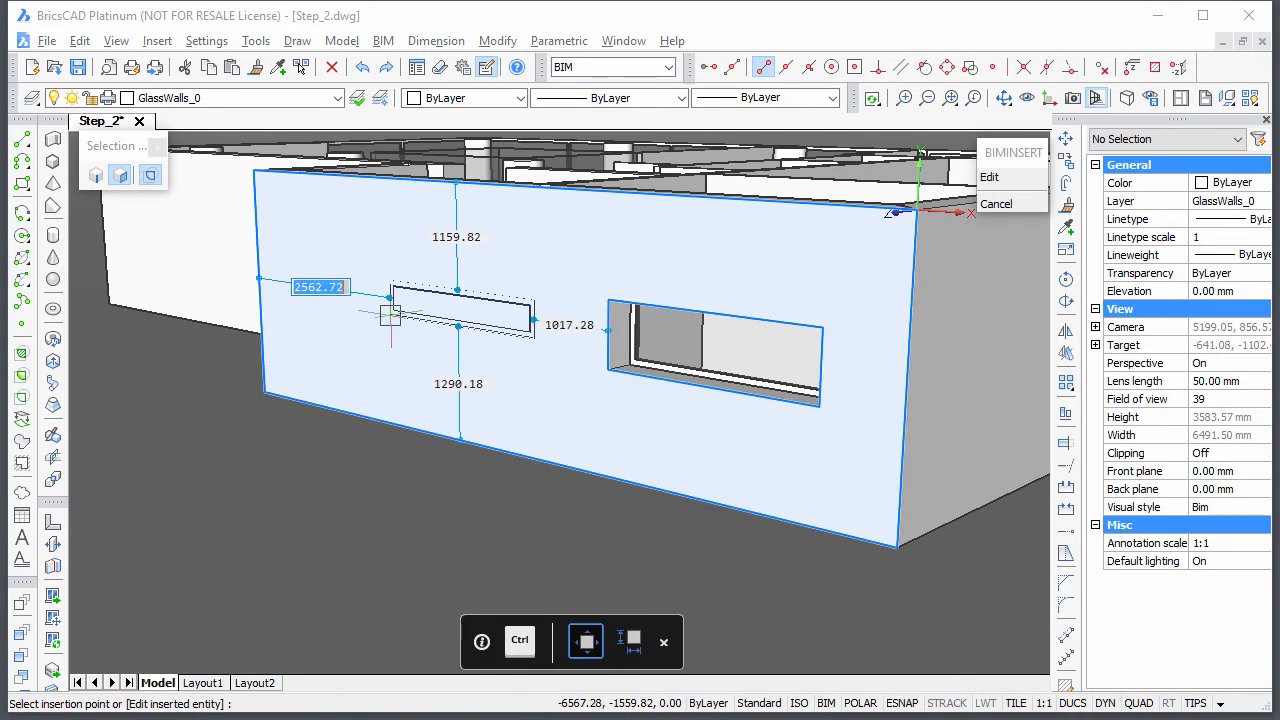
{"action": "type", "text": "340"}
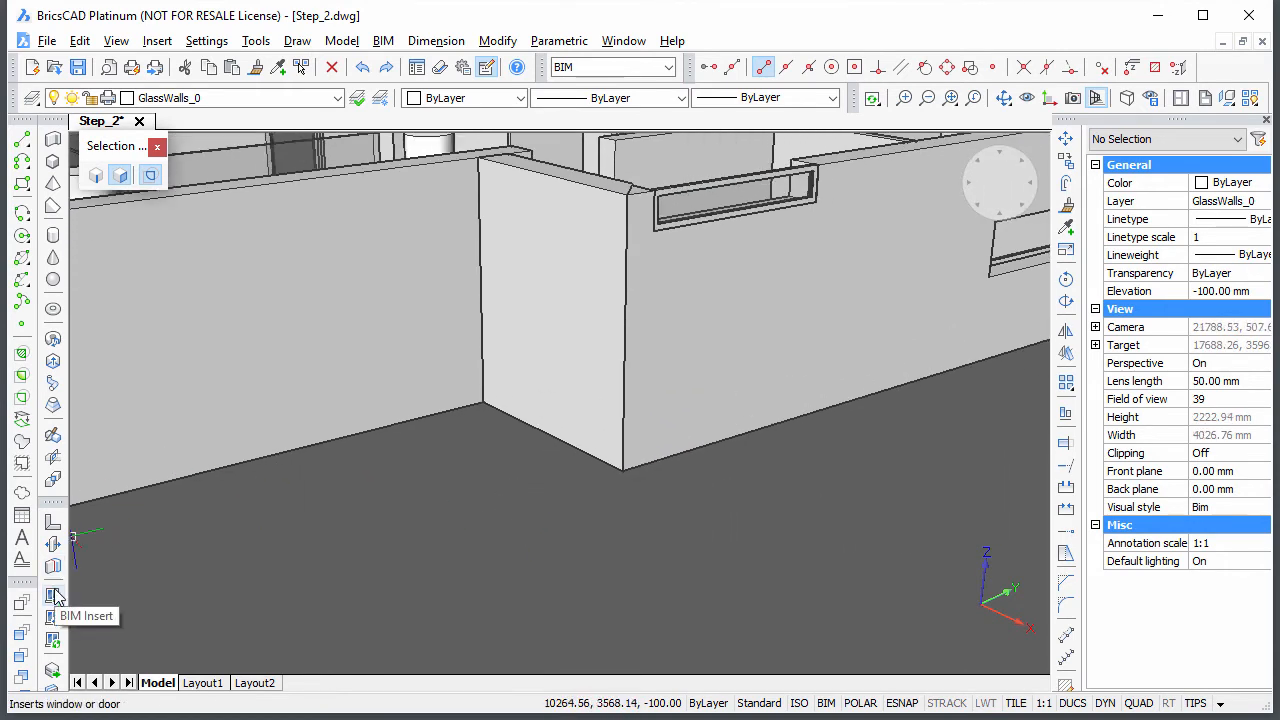
Insert a tall glazed door into the short inner wall with offsets 21, 0 and 100 via BIM Insert
{"action": "left_click", "coordinate": [52, 596]}
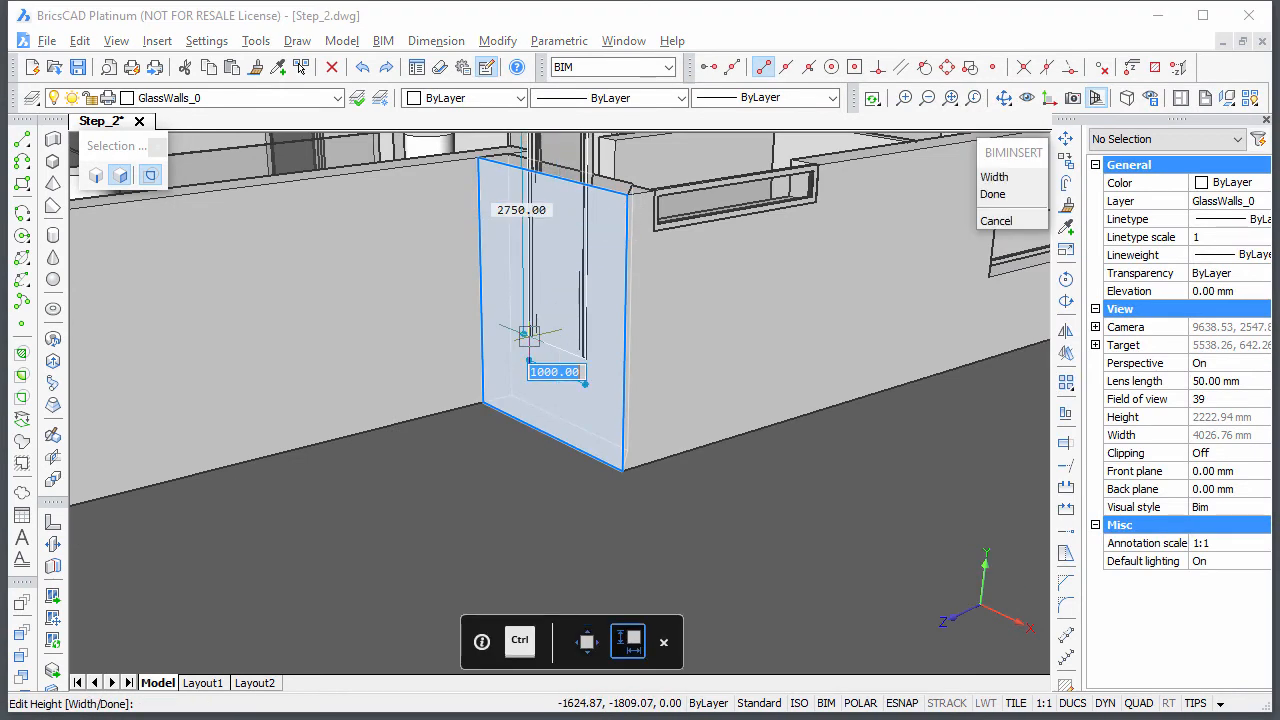
{"action": "type", "text": "21"}
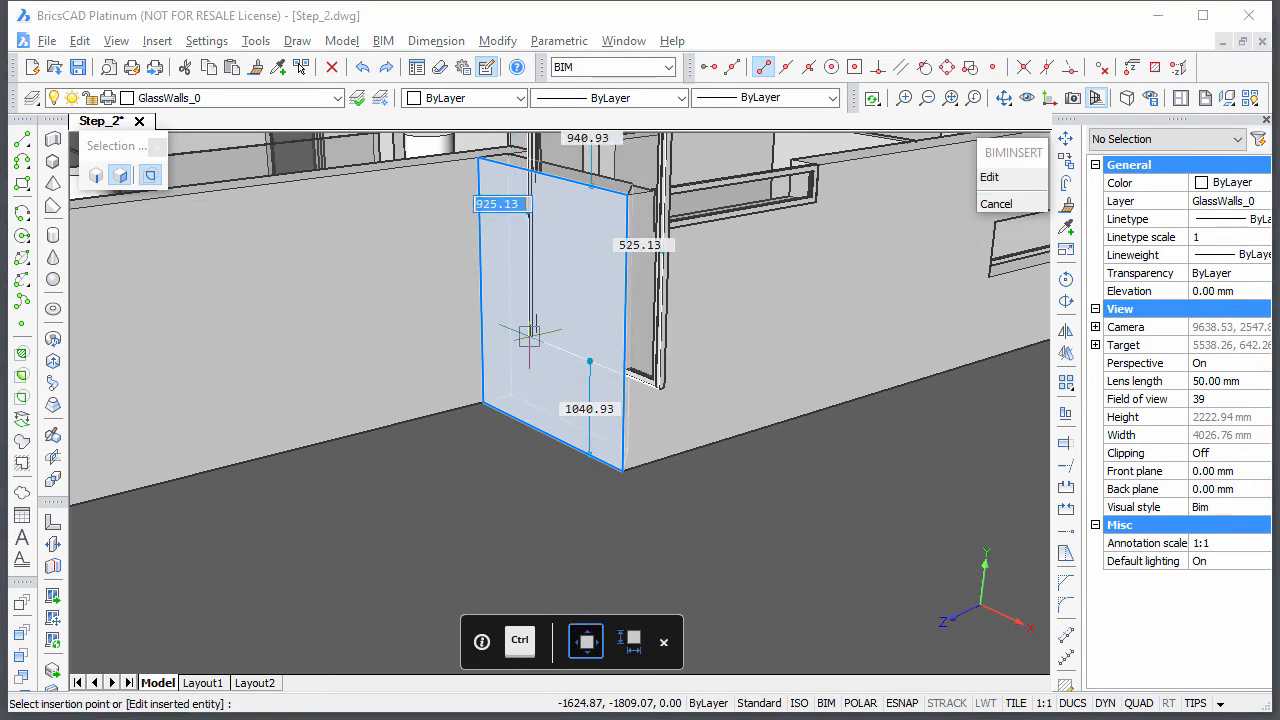
{"action": "type", "text": "0.00"}
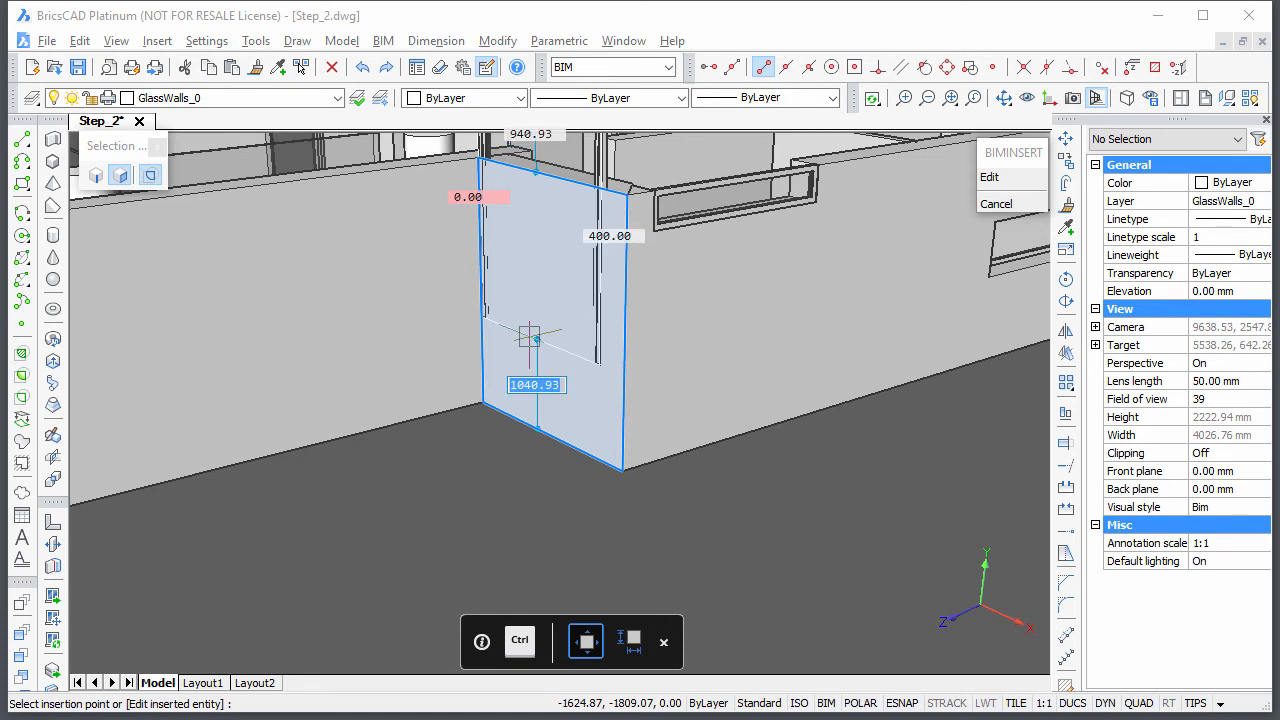
{"action": "type", "text": "100"}
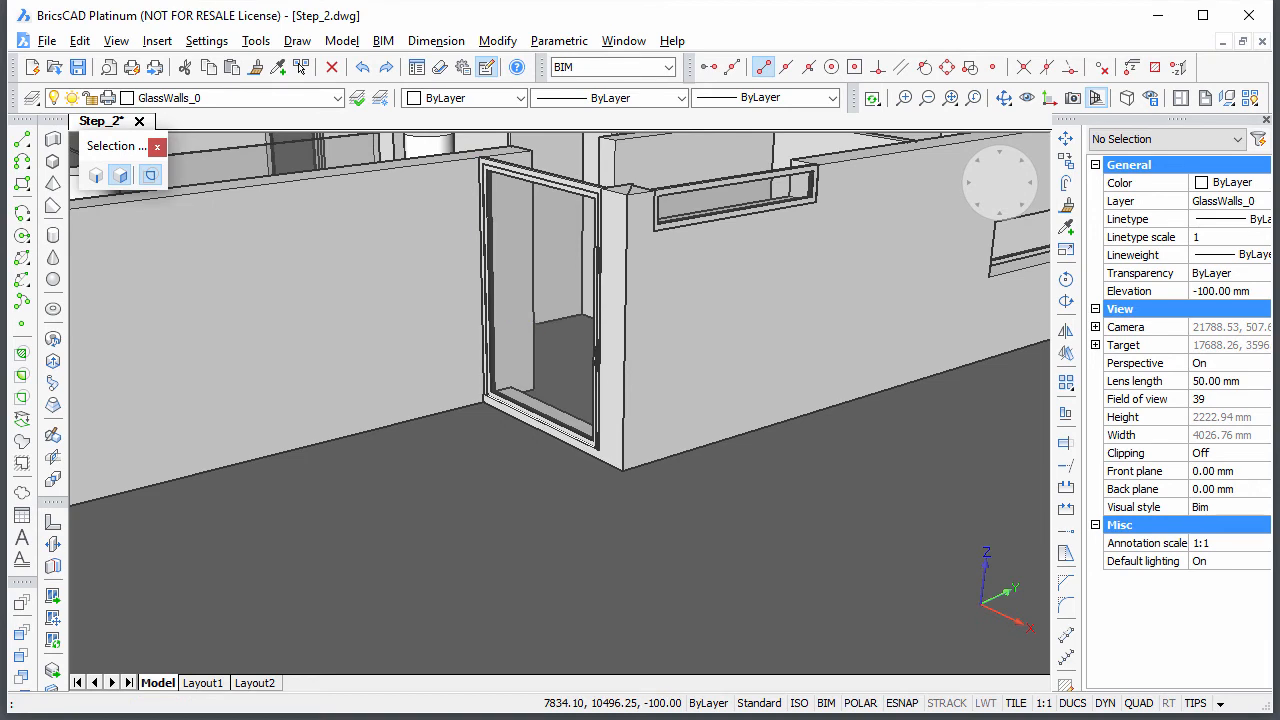
{"action": "left_click", "coordinate": [540, 200]}
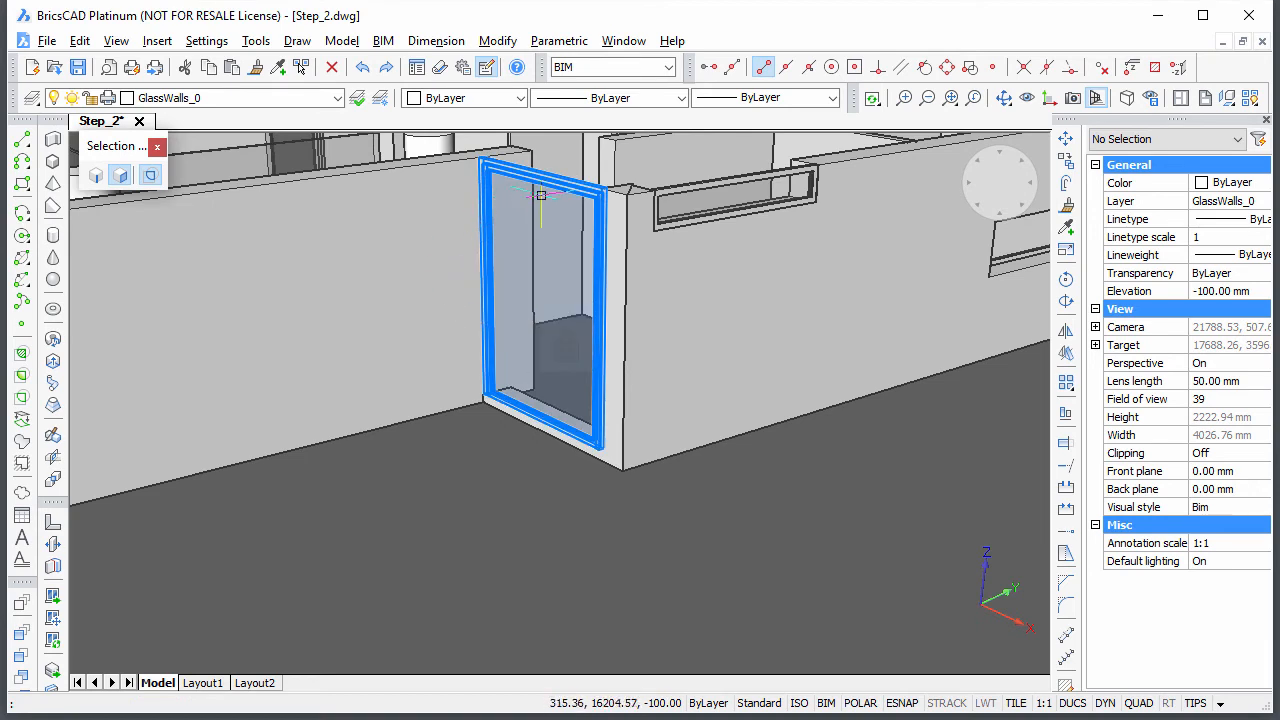
Select the glazed door with the long high window and edit their FD frame depth in Properties
{"action": "left_click", "coordinate": [730, 196]}
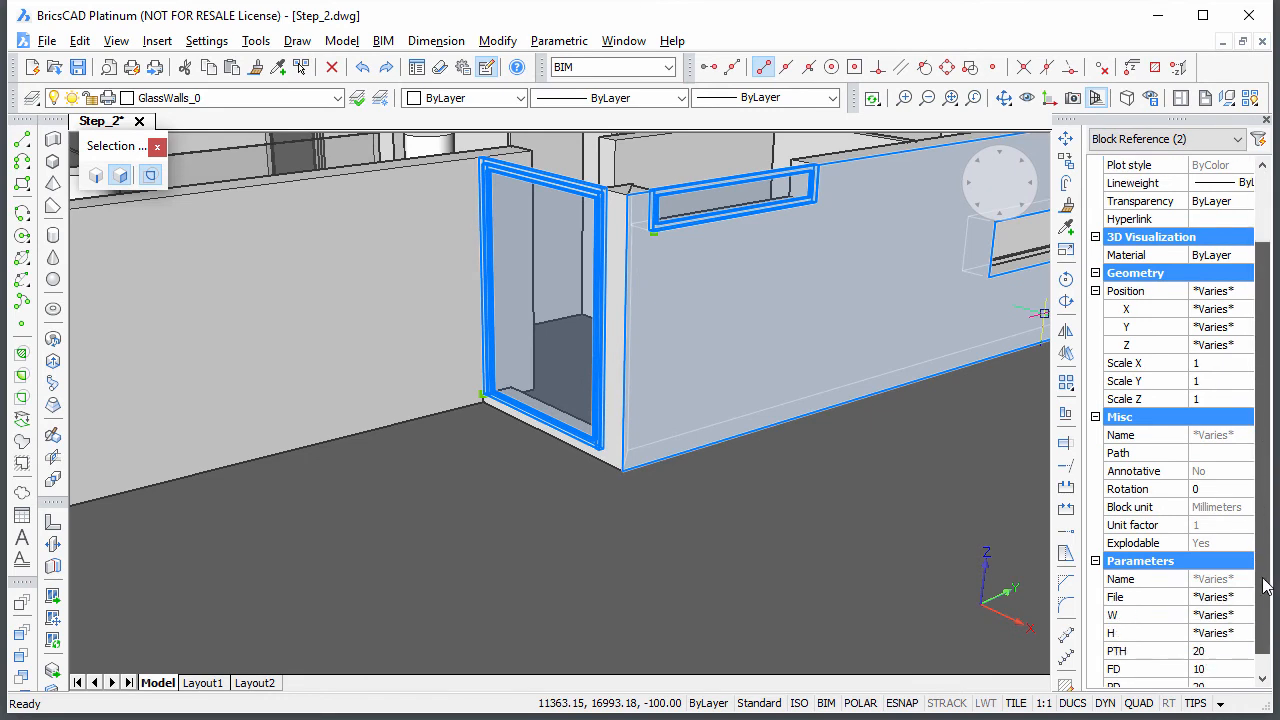
{"action": "scroll", "scroll_direction": "down", "scroll_amount": 3}
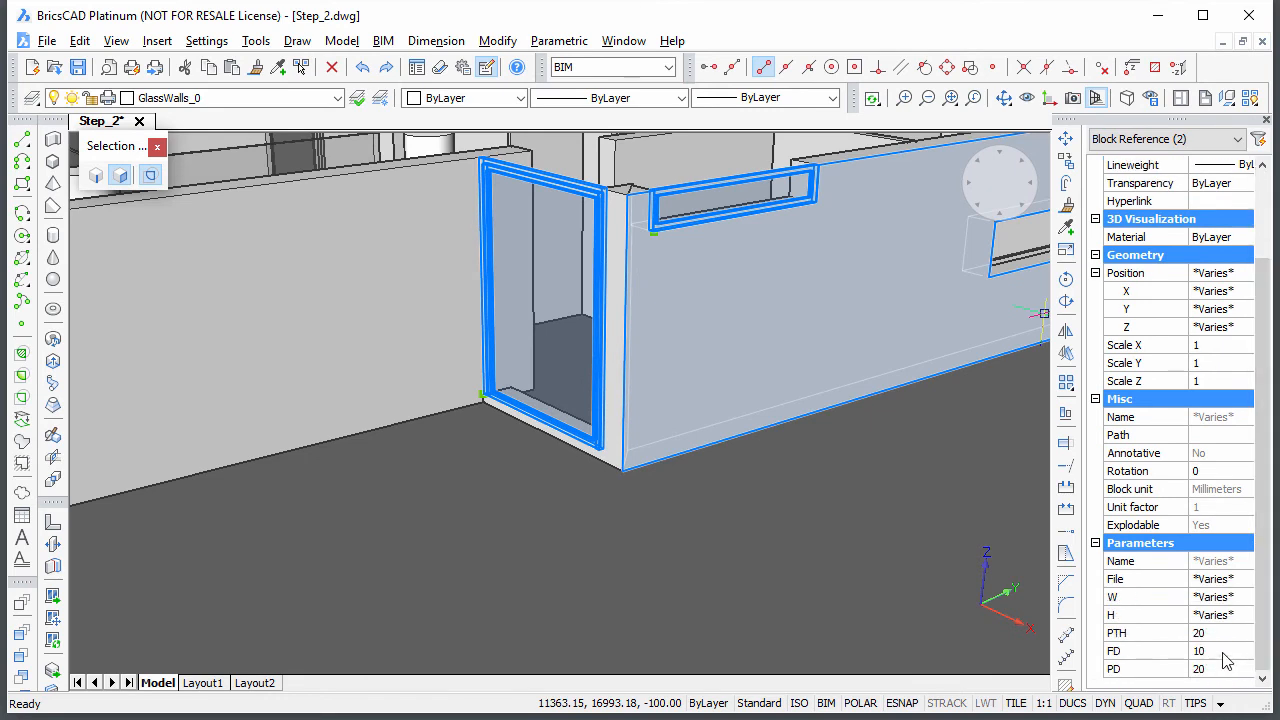
{"action": "left_click", "coordinate": [1144, 652]}
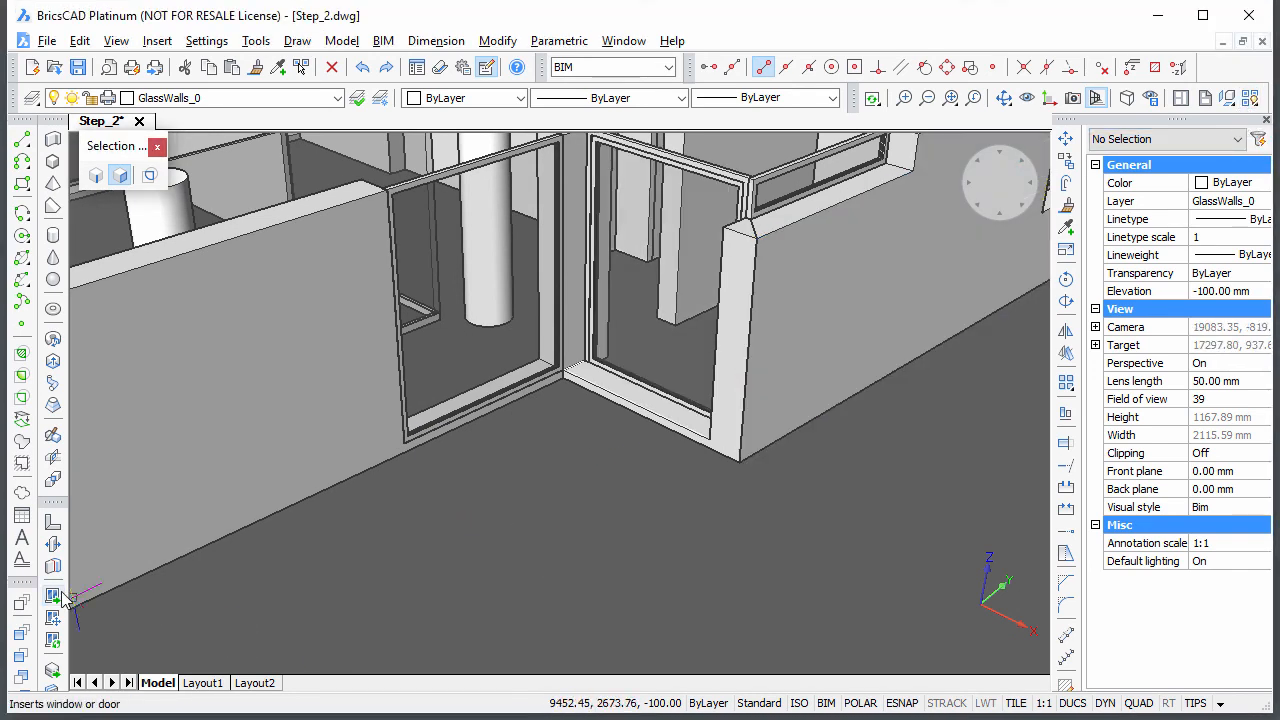
Insert a Window_1x1.dwg glazed panel beside the door and set both panels' FD to 34
{"action": "left_click", "coordinate": [52, 596]}
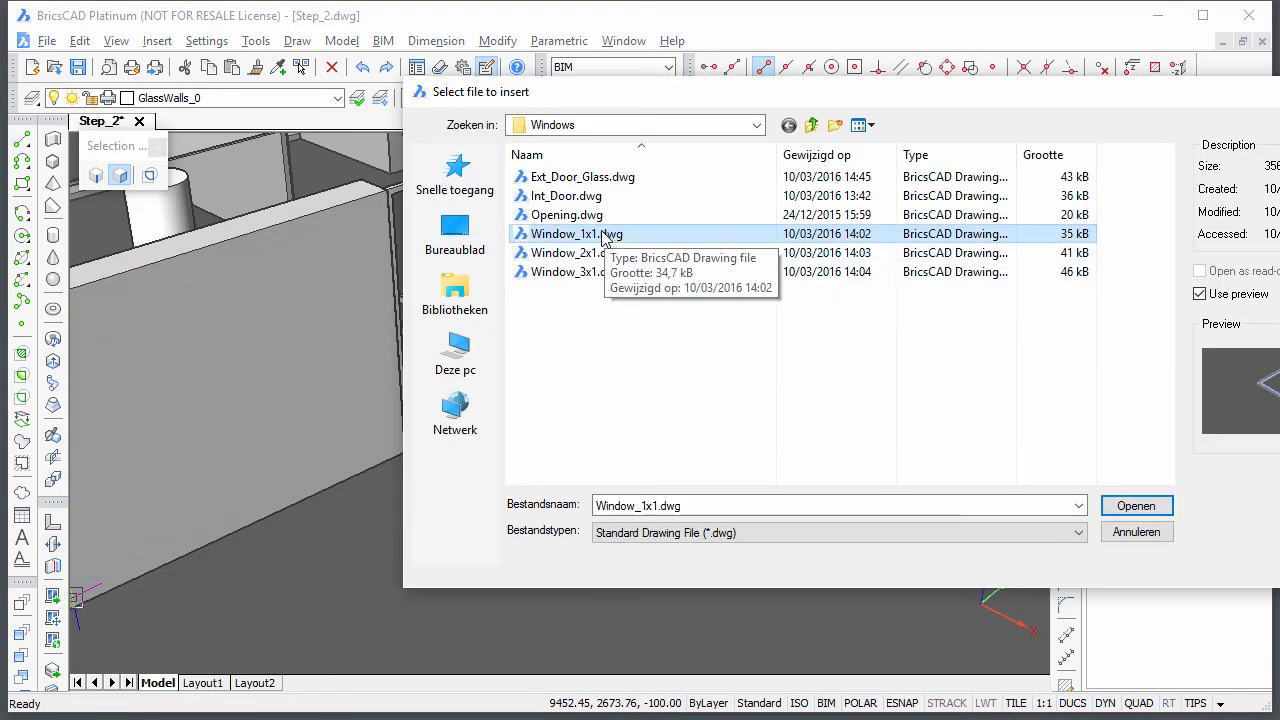
{"action": "left_click", "coordinate": [1136, 504]}
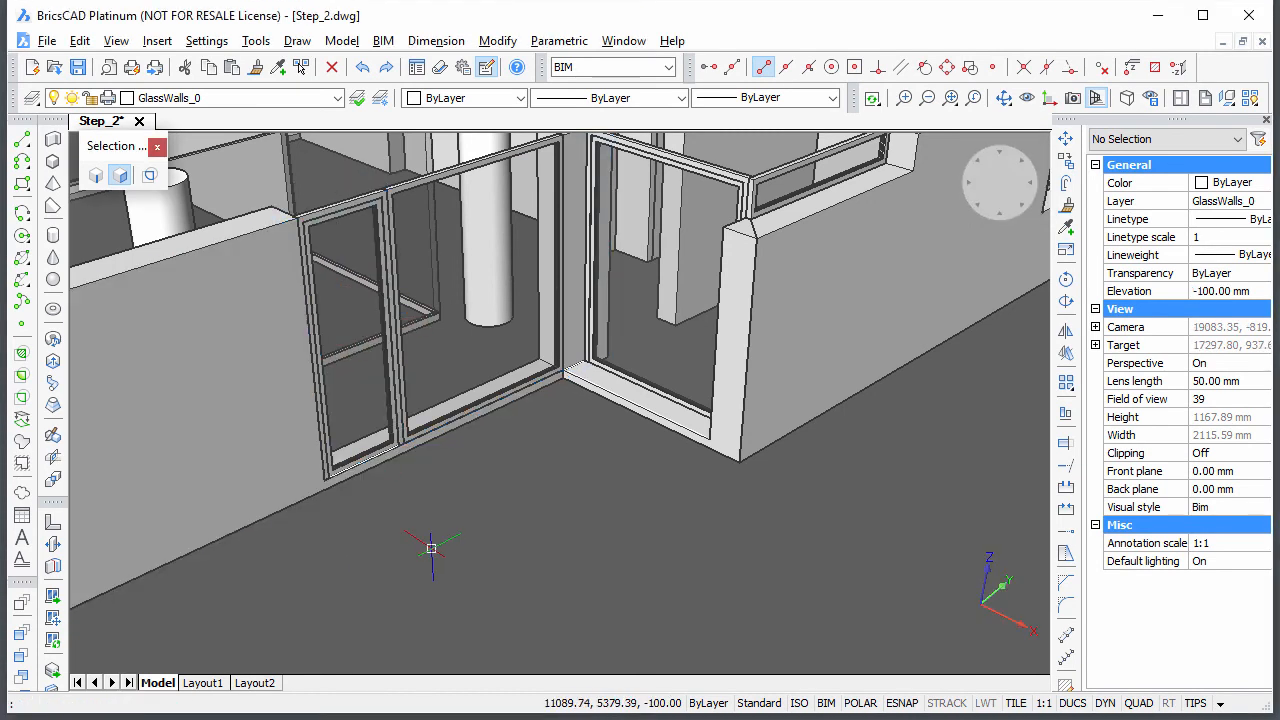
{"action": "left_click", "coordinate": [360, 330]}
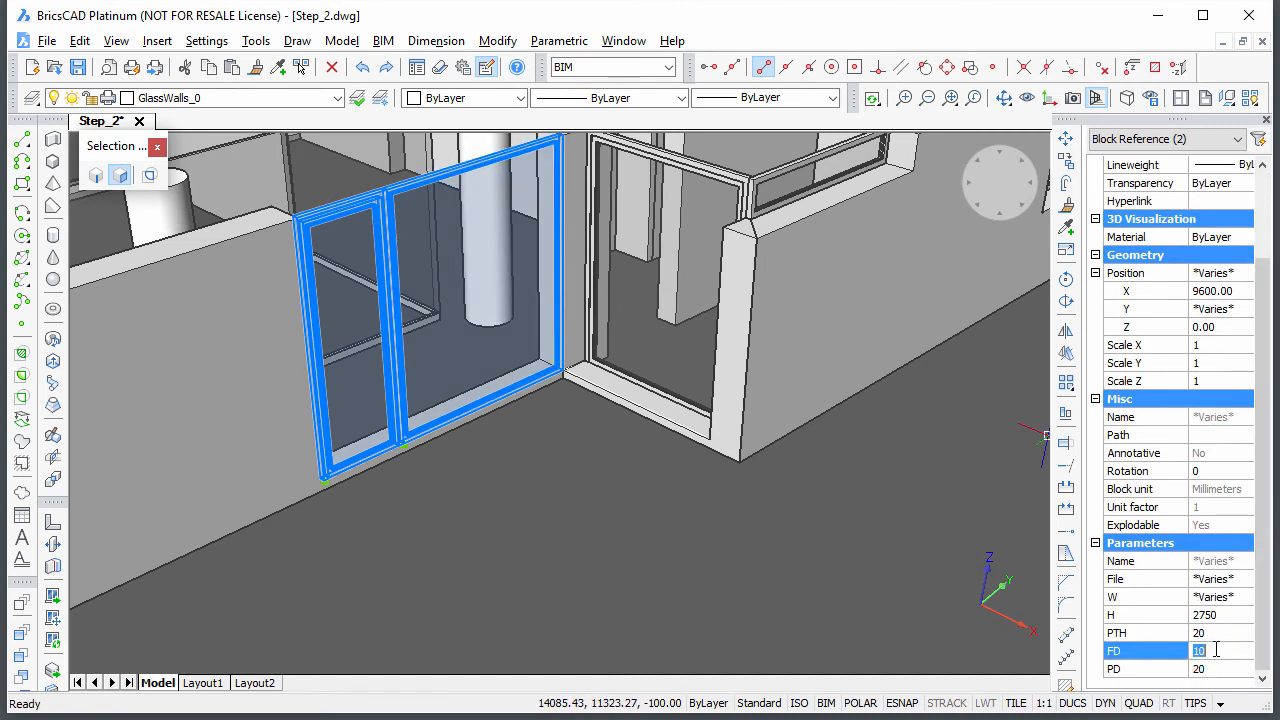
{"action": "type", "text": "34"}
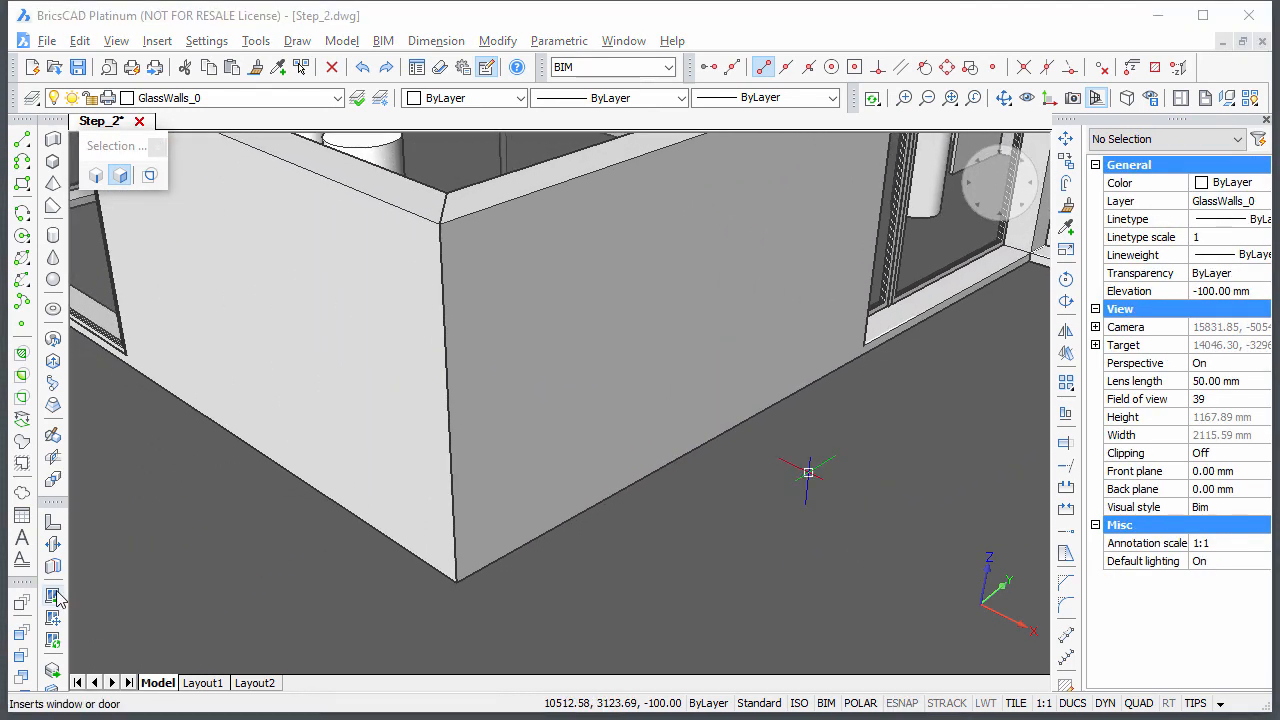
Insert 2500 x 700 Window_1x1.dwg windows on both front corner walls with FD 340 so they meet
{"action": "left_click", "coordinate": [52, 598]}
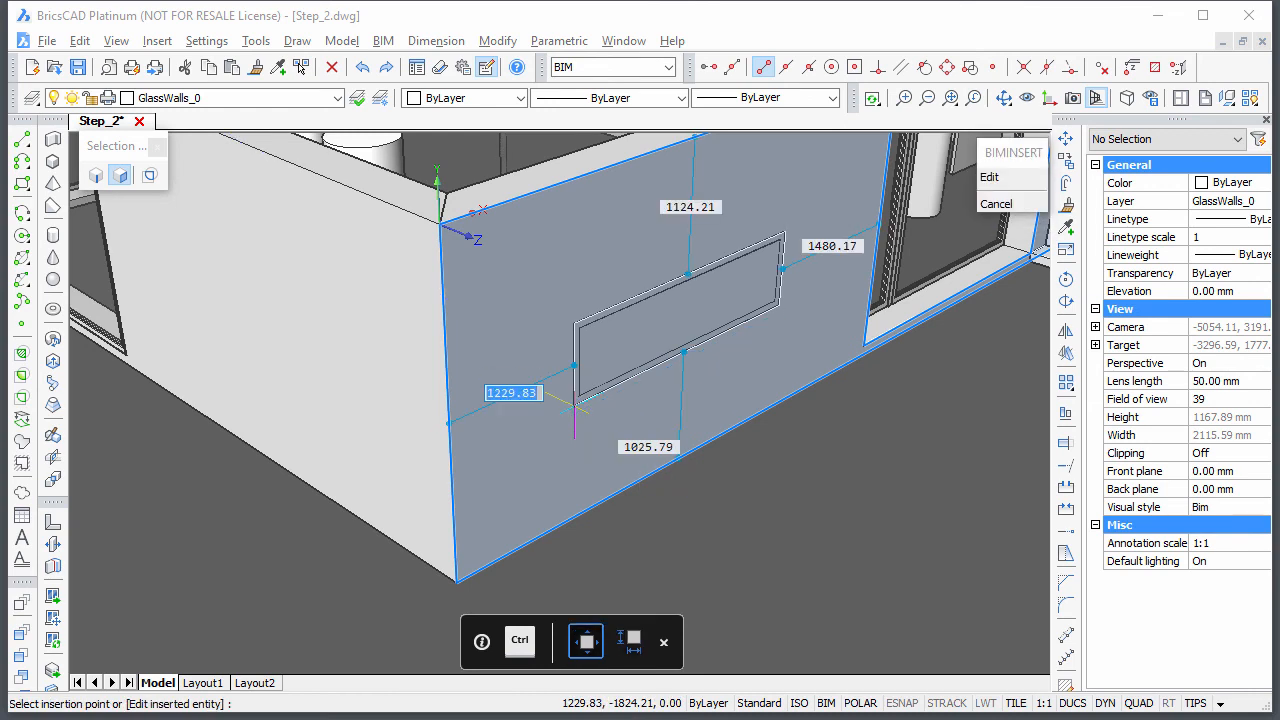
{"action": "type", "text": "340"}
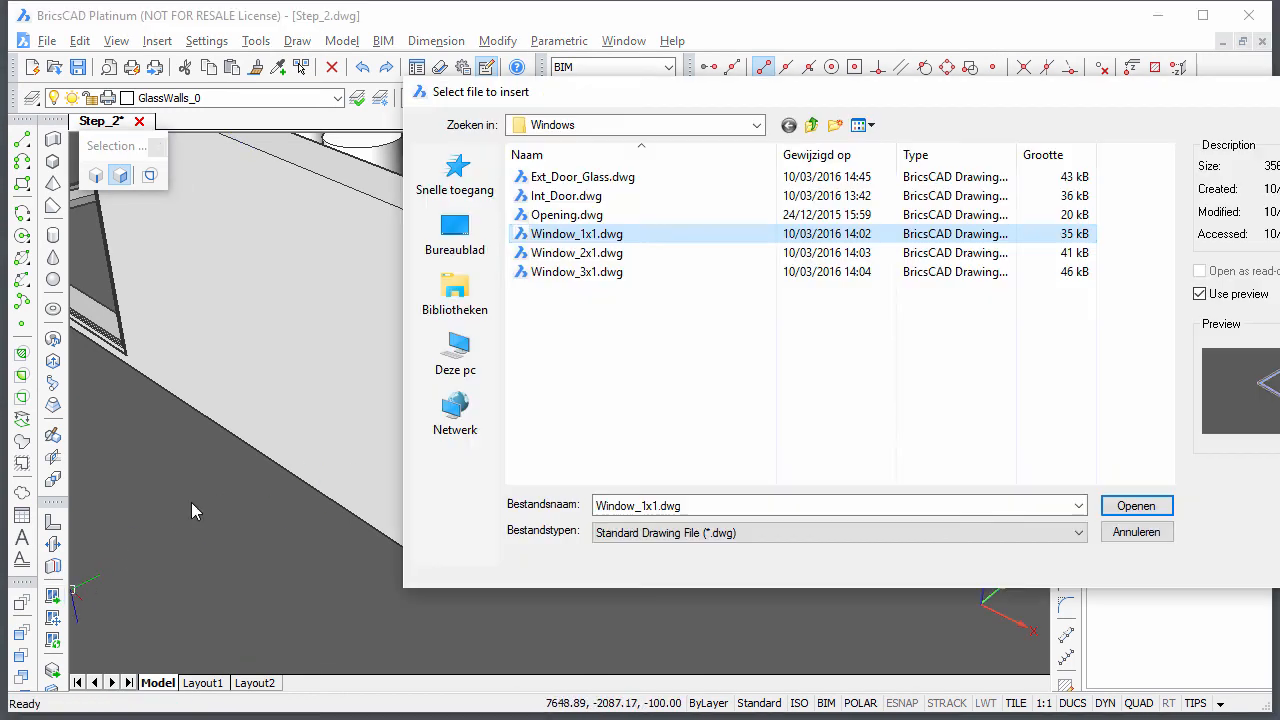
{"action": "left_click", "coordinate": [1136, 504]}
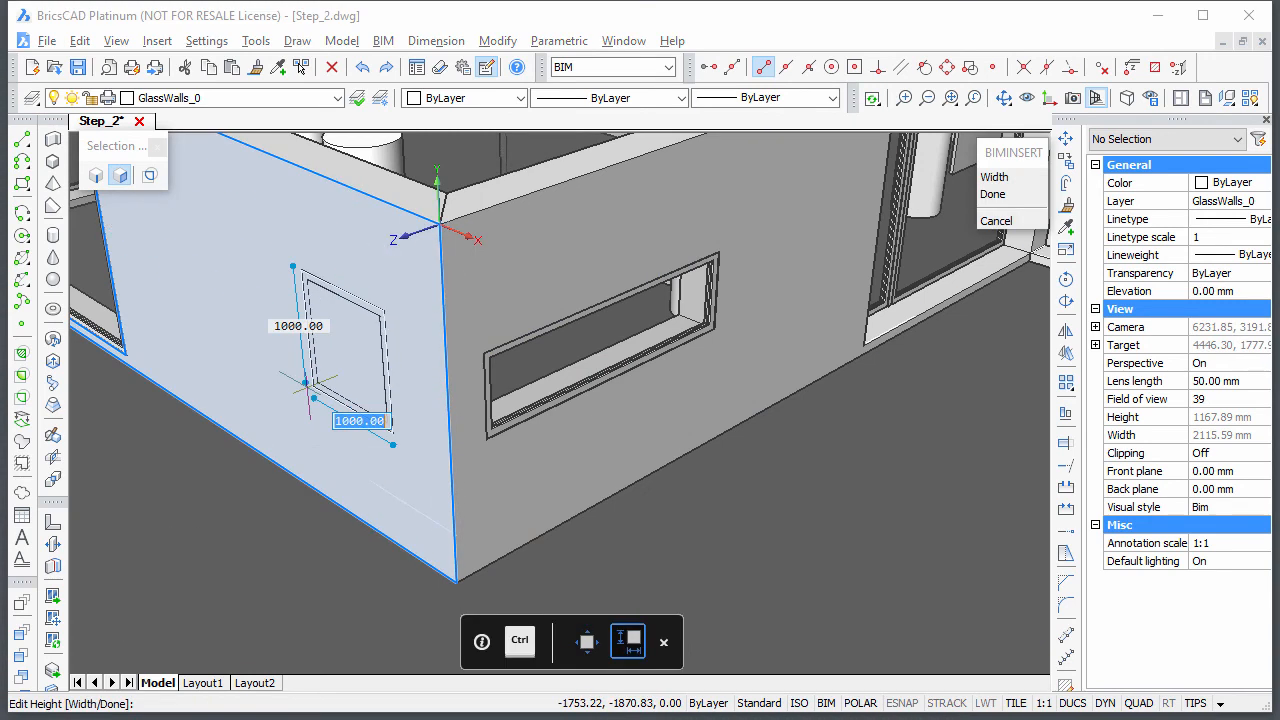
{"action": "type", "text": "2500"}
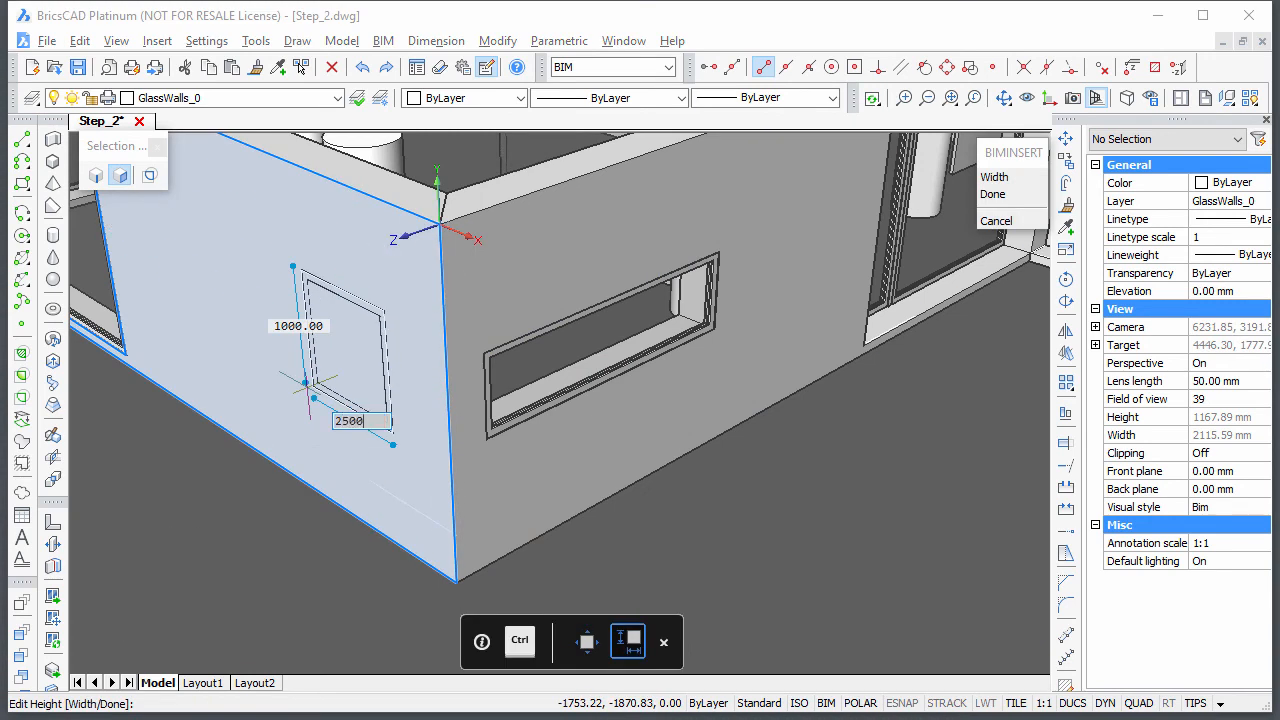
{"action": "type", "text": "700"}
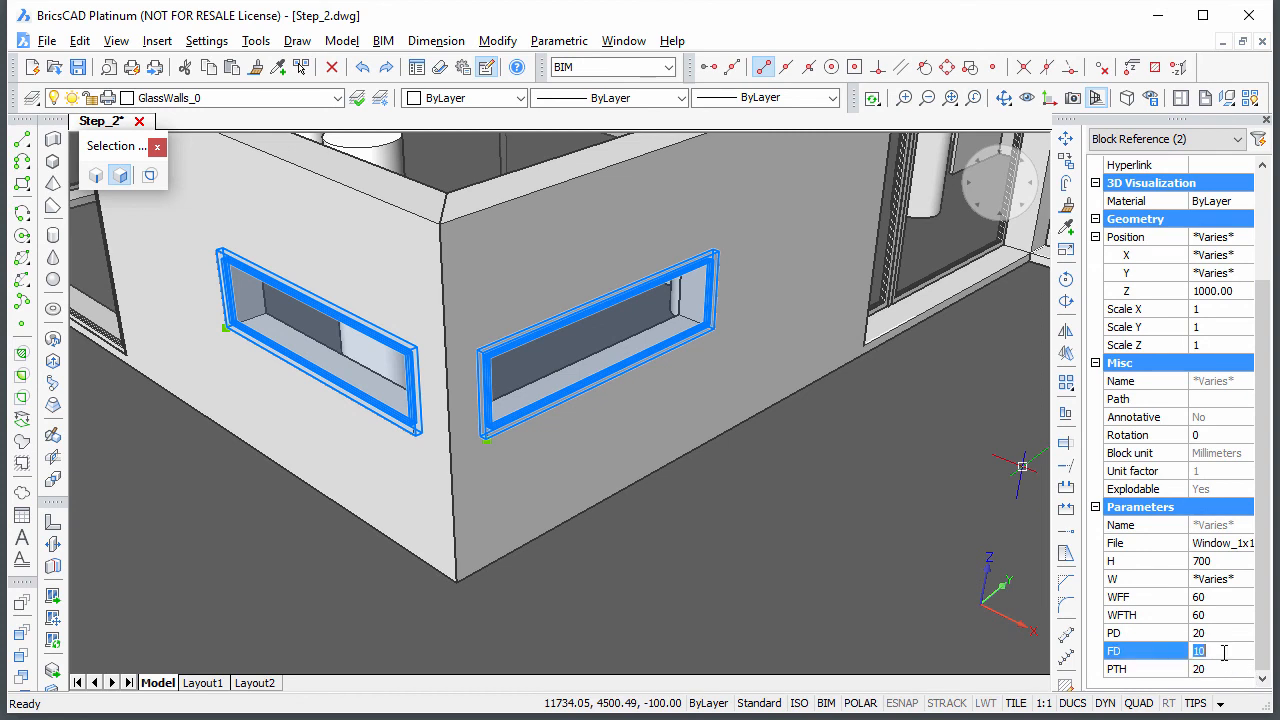
{"action": "type", "text": "340"}
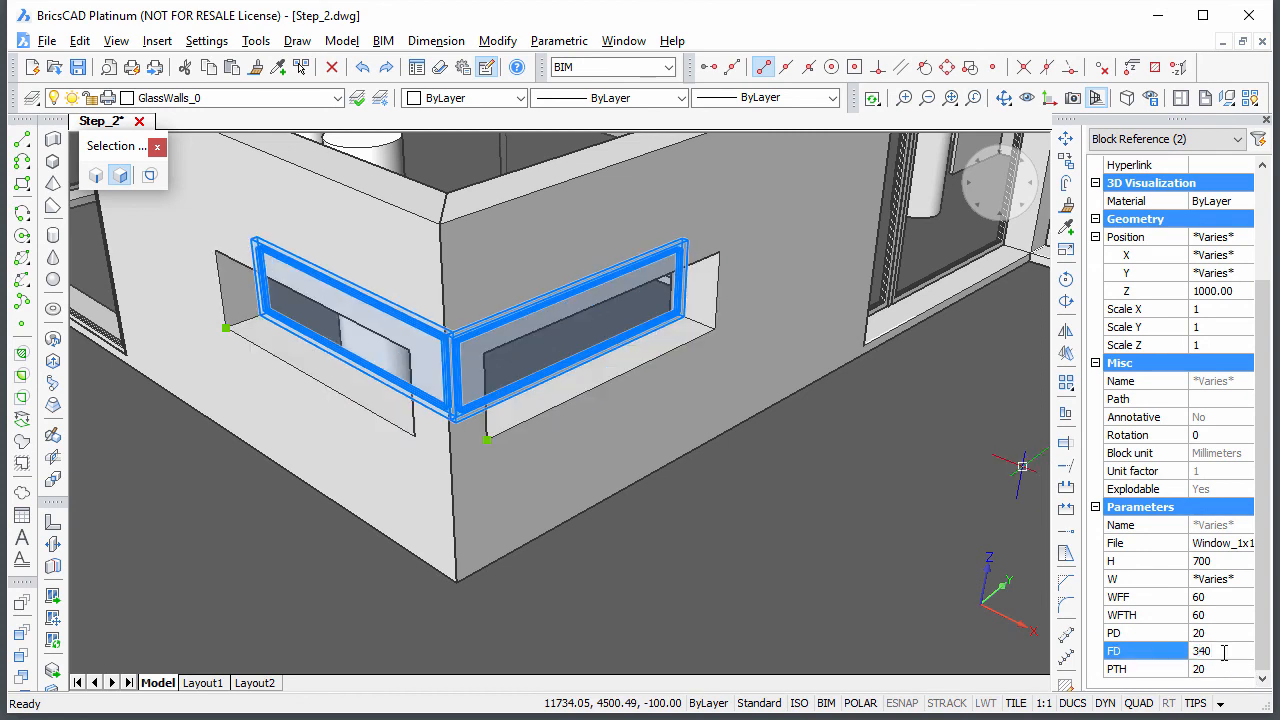